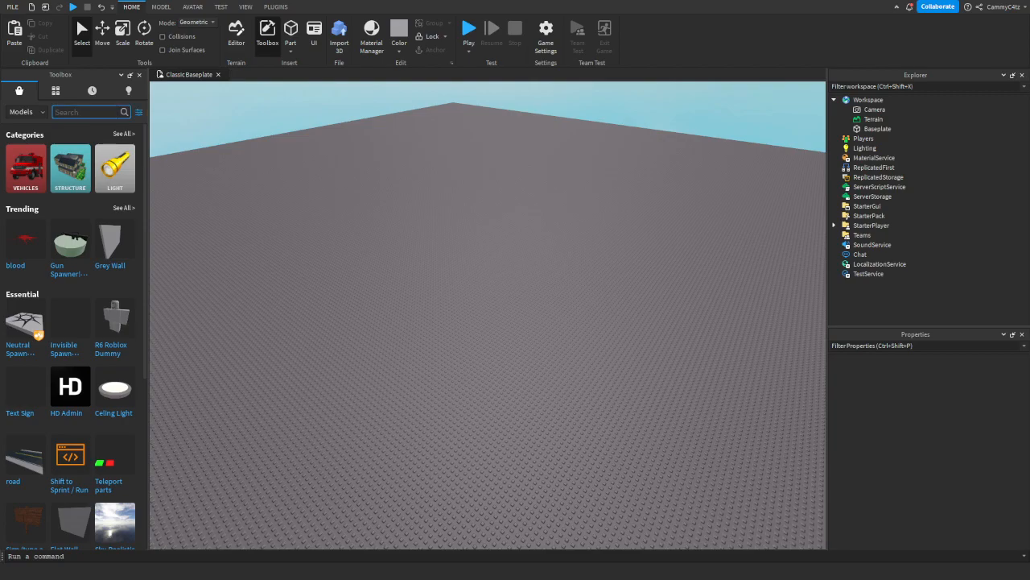
# Search the Toolbox for 'epic tank' and scroll the results to the Kona model.
pyautogui.write('epict')
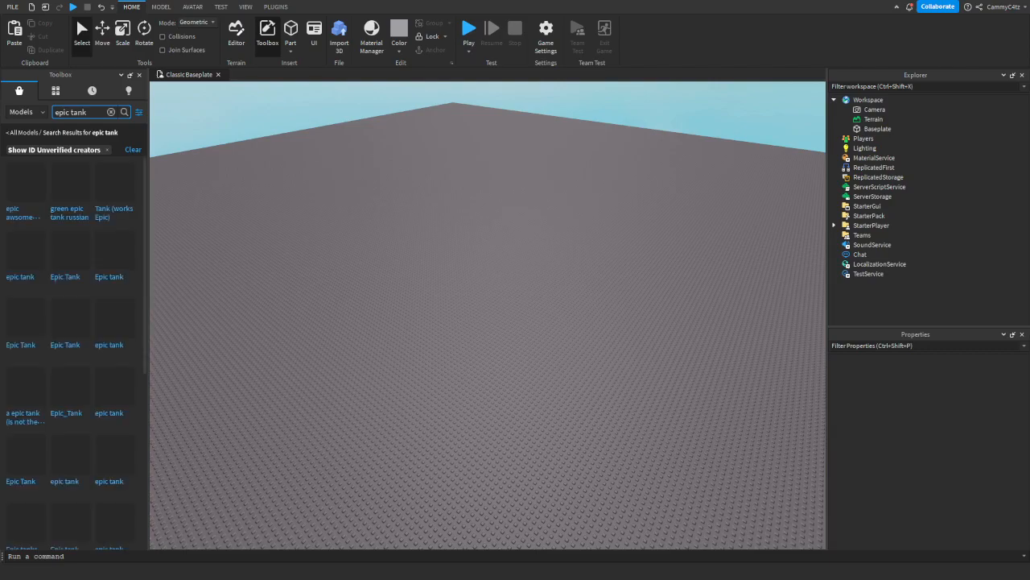
pyautogui.scroll(-3)
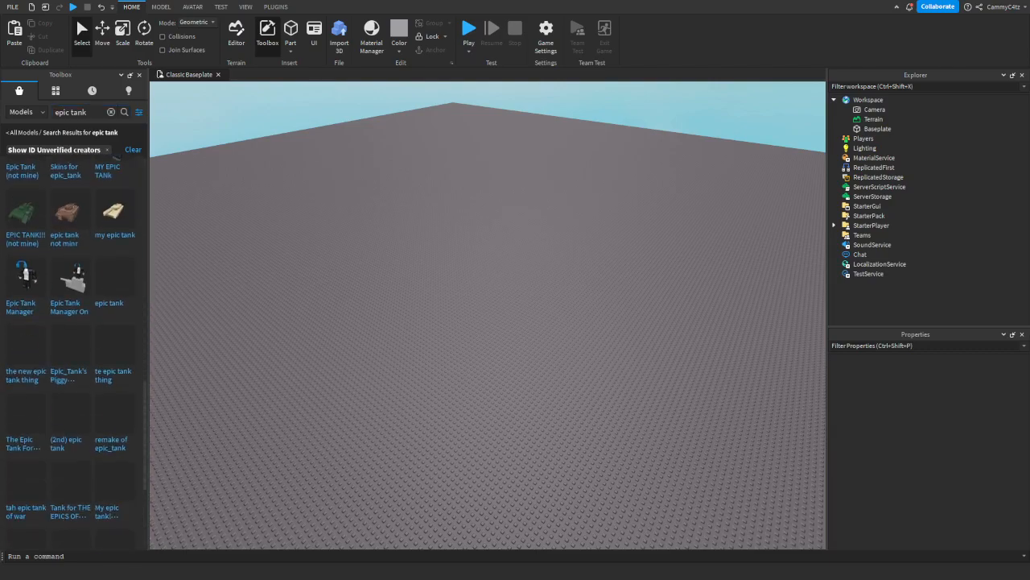
pyautogui.scroll(-3)
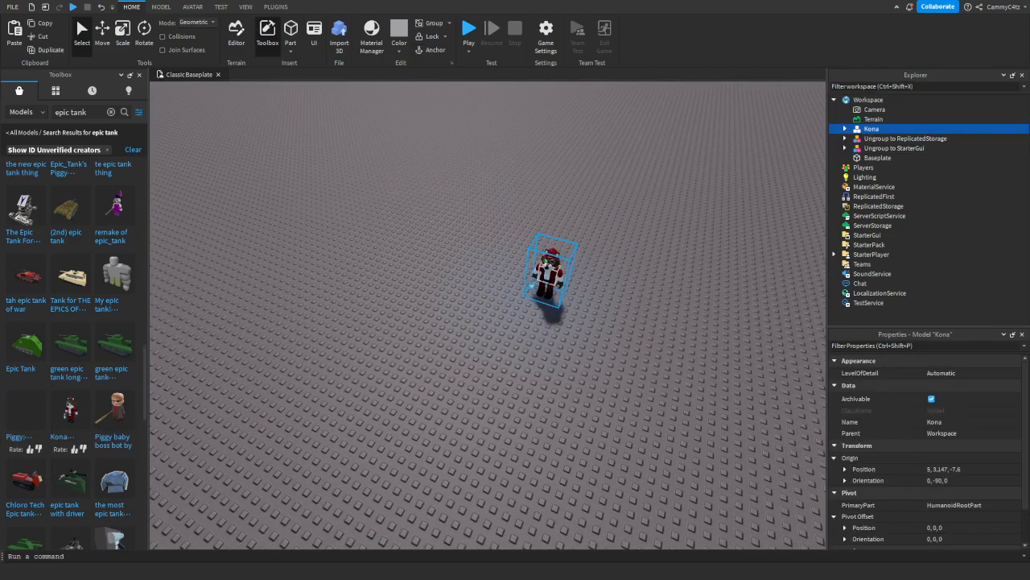
# Ungroup the kit's models into ReplicatedStorage (Remotes folder) and StarterGui (JumpscareGUI).
pyautogui.click(844, 129)
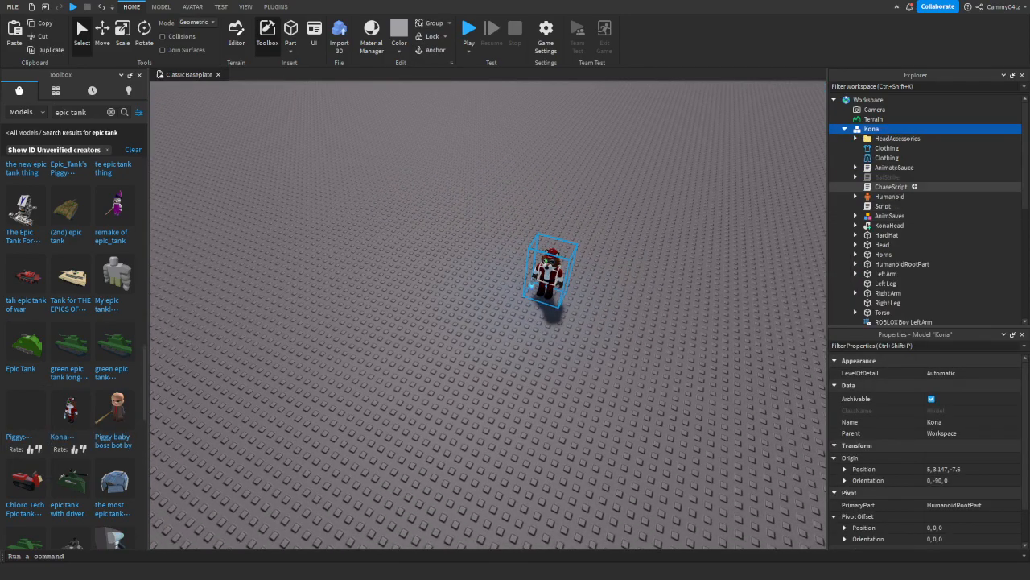
pyautogui.click(891, 186)
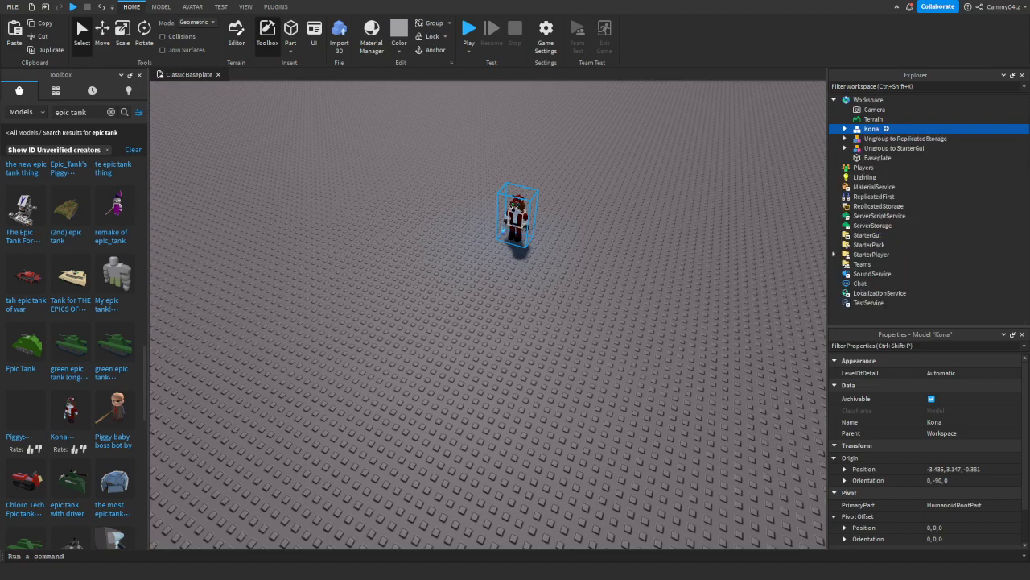
pyautogui.click(893, 137)
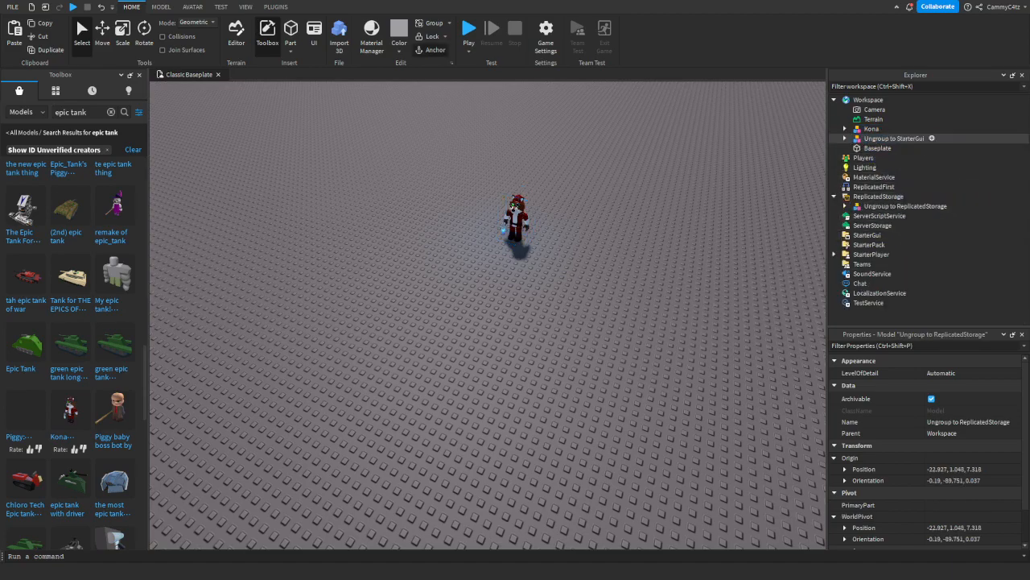
pyautogui.click(876, 206)
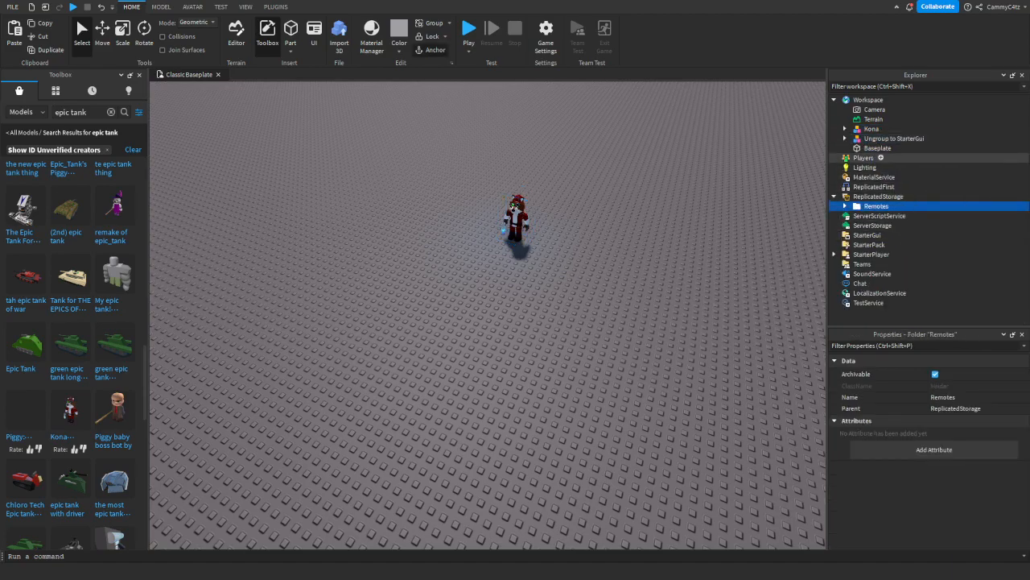
pyautogui.click(894, 234)
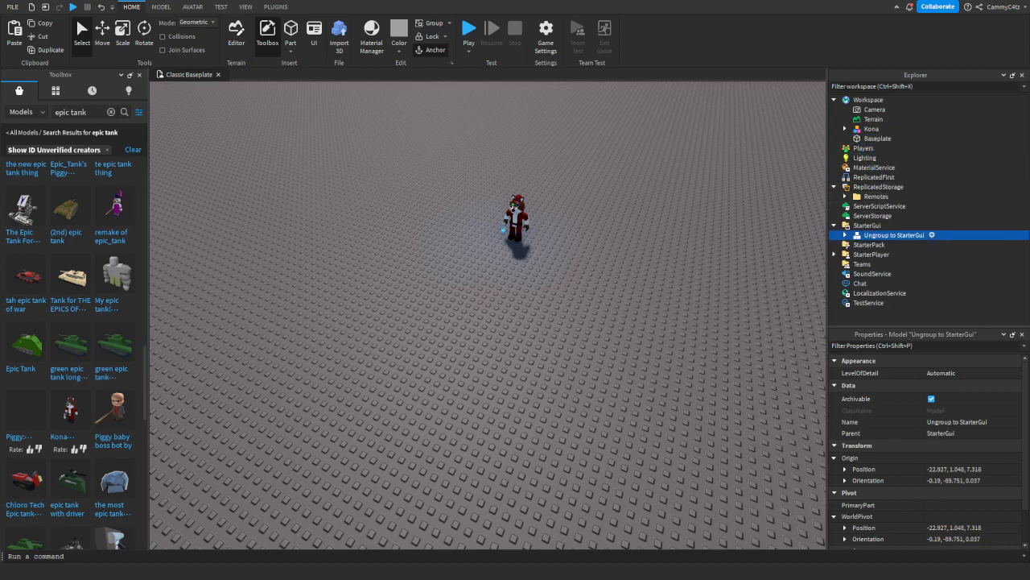
pyautogui.click(303, 7)
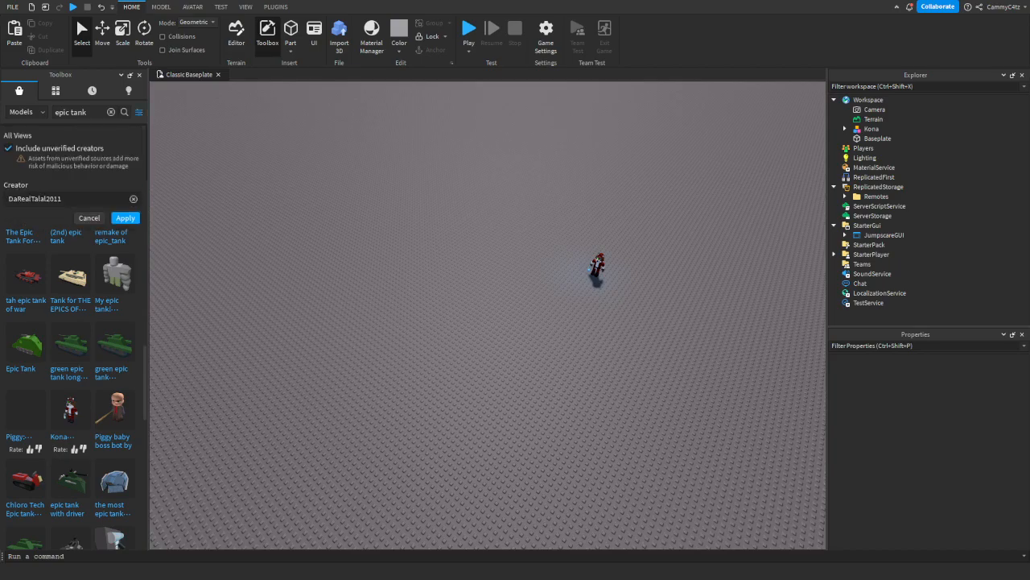
# Filter Toolbox models by creator 'catsarecooc' and insert the Events and Items pack.
pyautogui.click(69, 199)
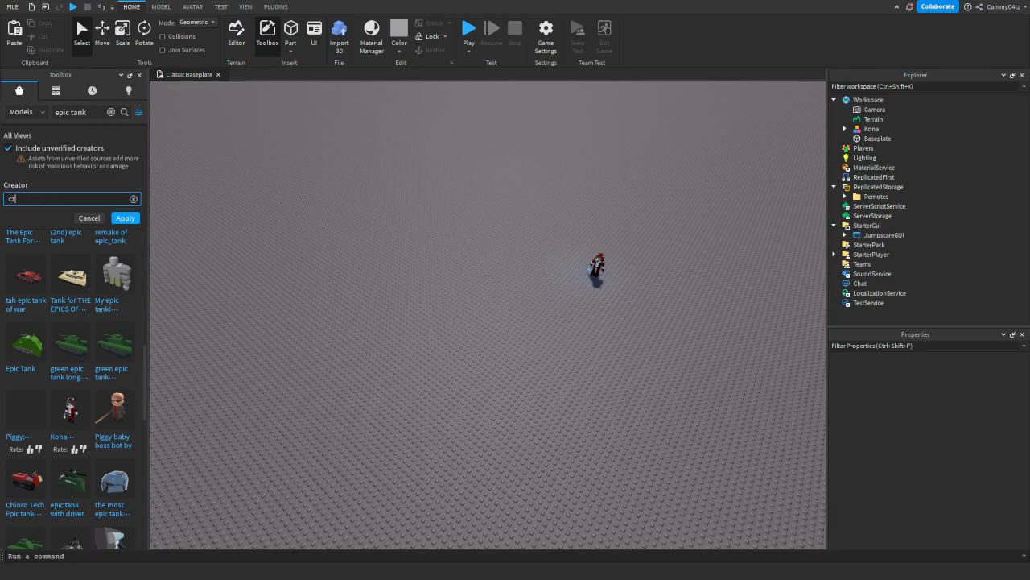
pyautogui.write('catsarecoocoo1')
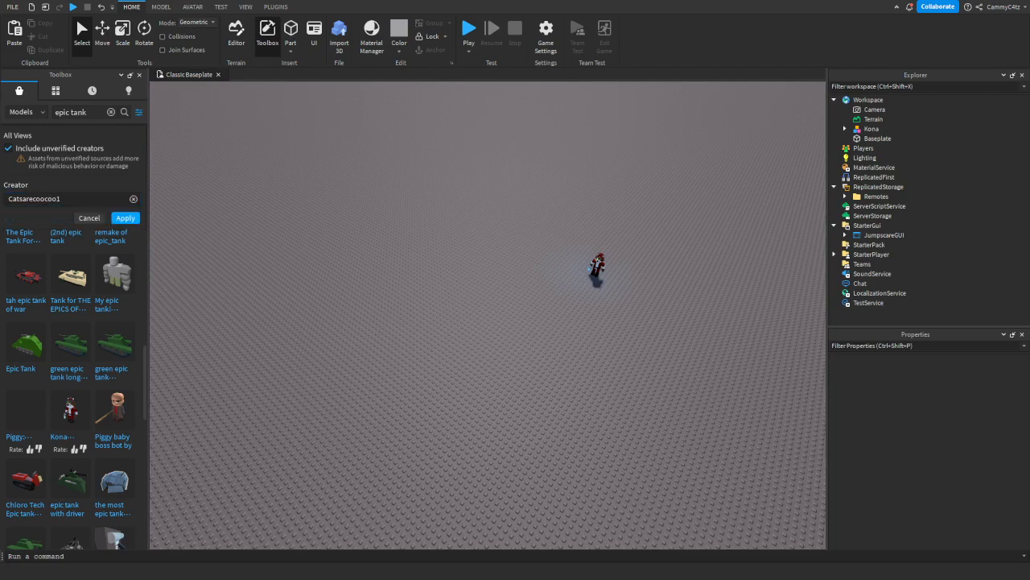
pyautogui.click(124, 218)
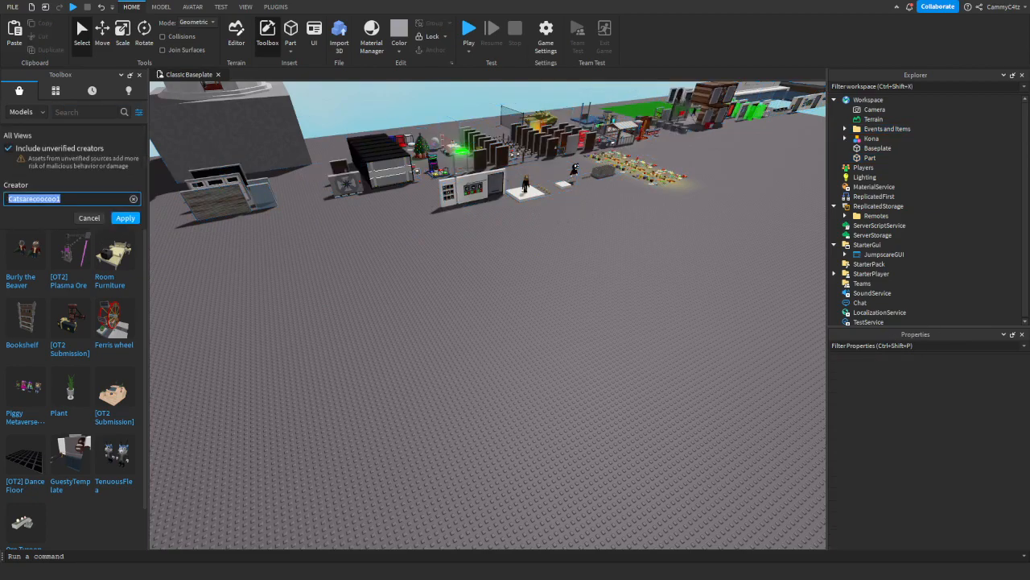
# Apply 'dare' as the creator filter, then clear the search back to Categories.
pyautogui.write('darealtalal2011')
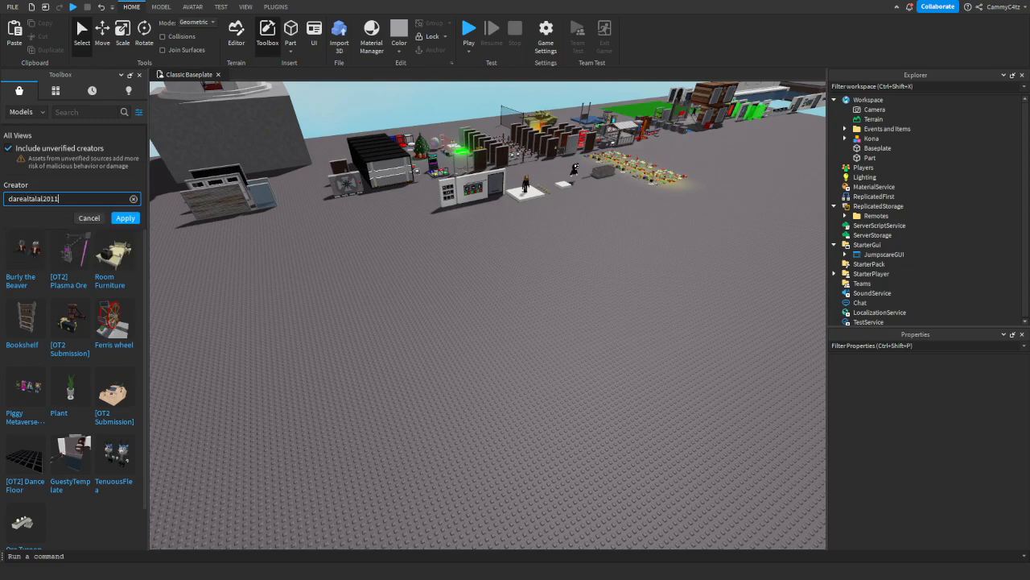
pyautogui.click(125, 217)
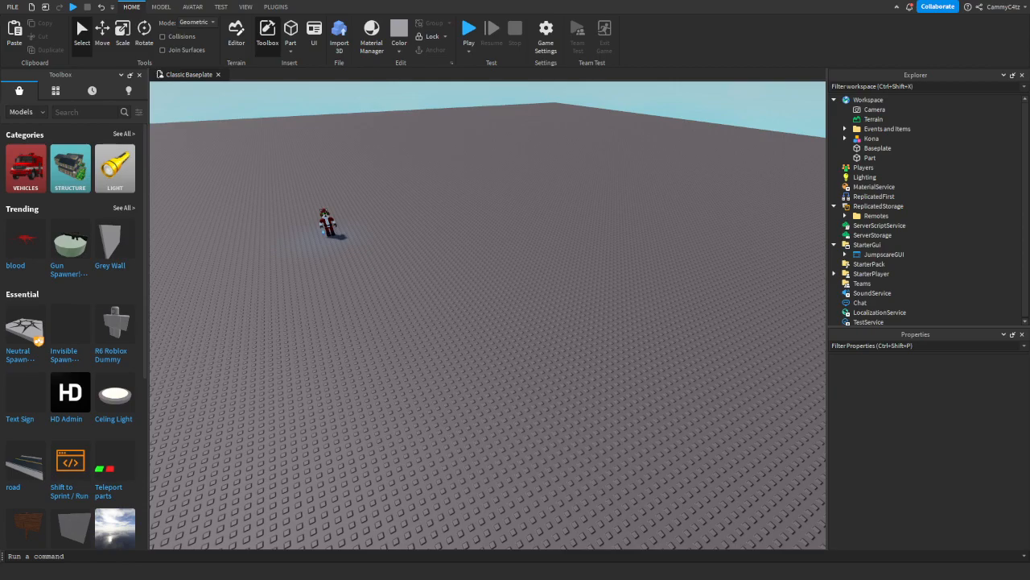
# Insert the Piggy Cutscene Kit and move its folders into ReplicatedStorage and StarterGui.
pyautogui.click(266, 36)
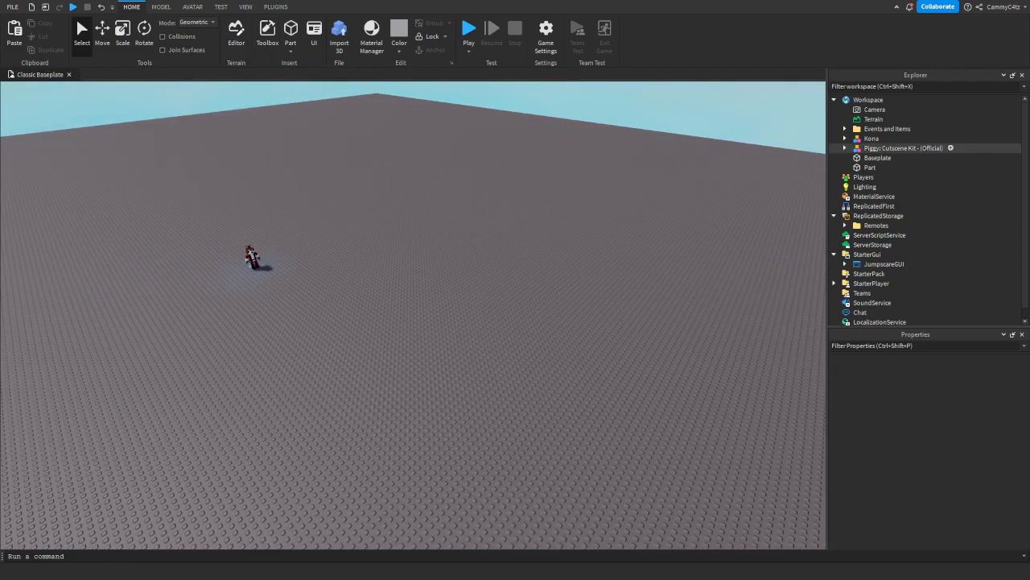
pyautogui.click(912, 158)
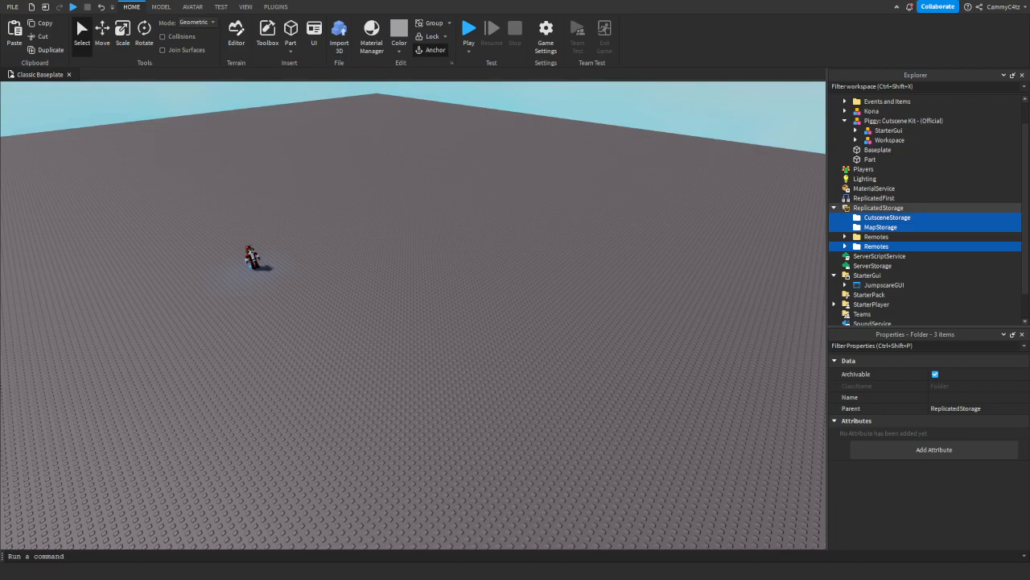
pyautogui.click(889, 130)
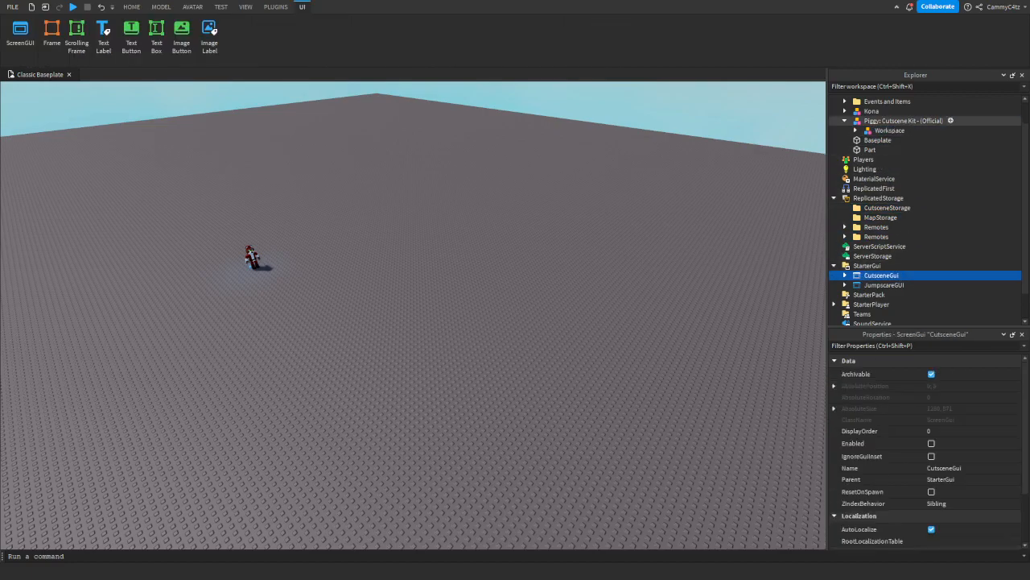
pyautogui.click(131, 7)
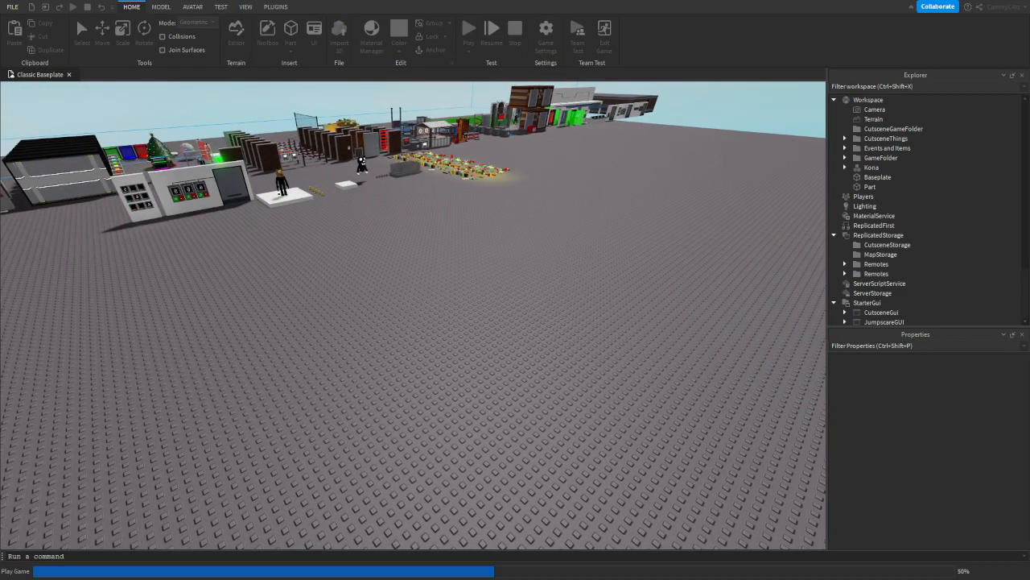
# Play-test, inspect CutsceneThings, set the character's Humanoid WalkSpeed to 50, then stop.
pyautogui.click(469, 28)
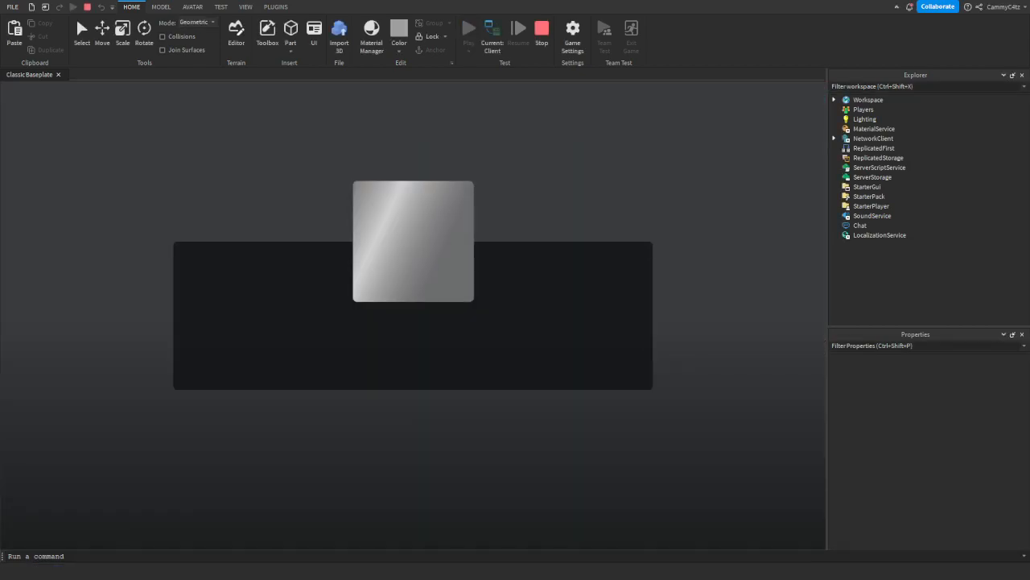
pyautogui.click(469, 28)
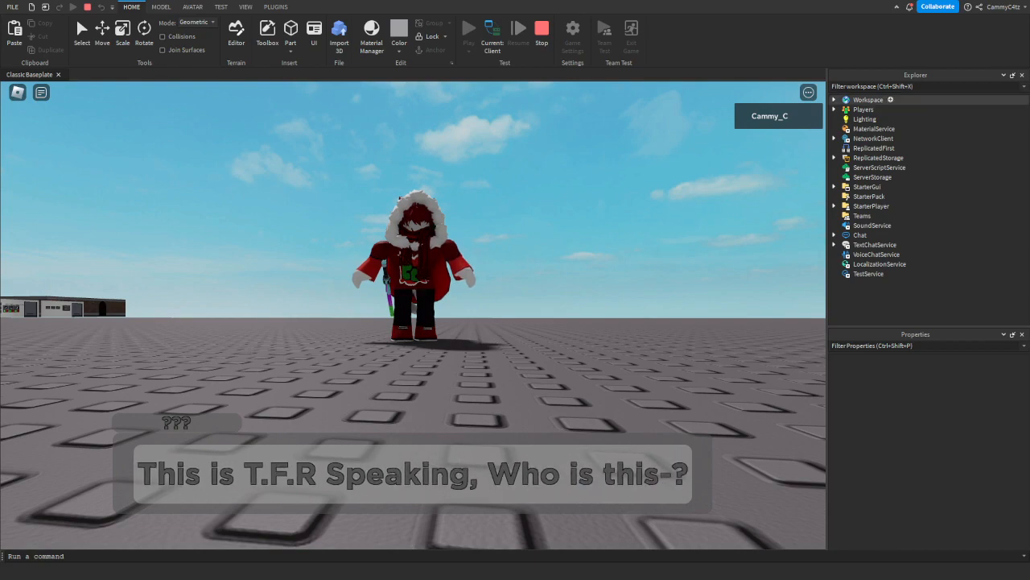
pyautogui.click(835, 99)
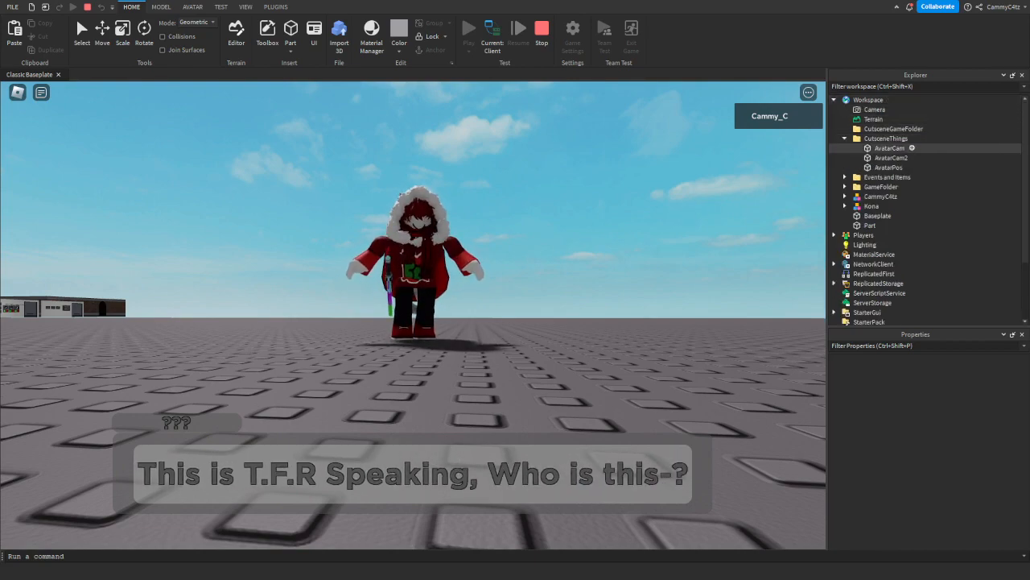
pyautogui.click(890, 166)
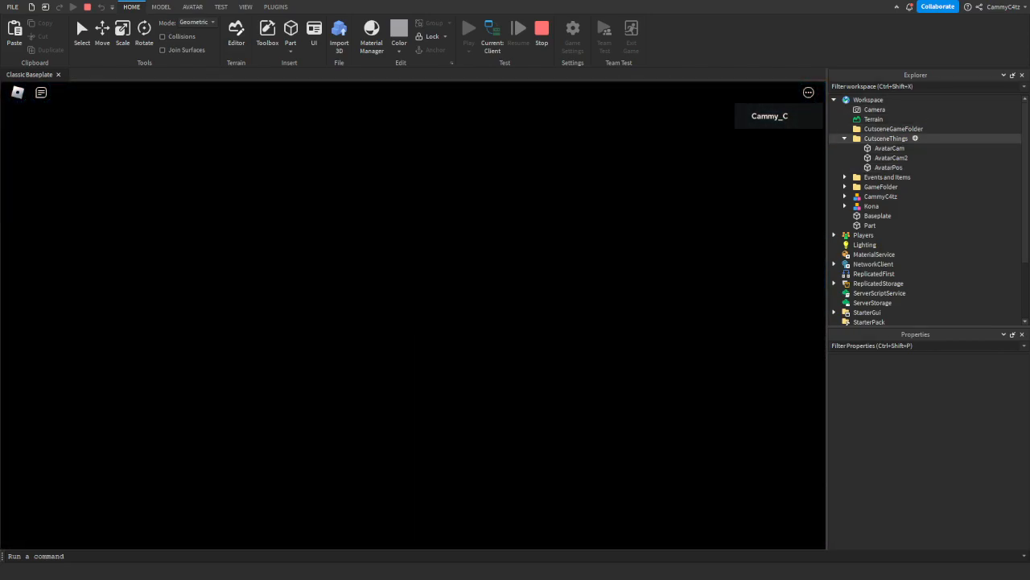
pyautogui.click(843, 137)
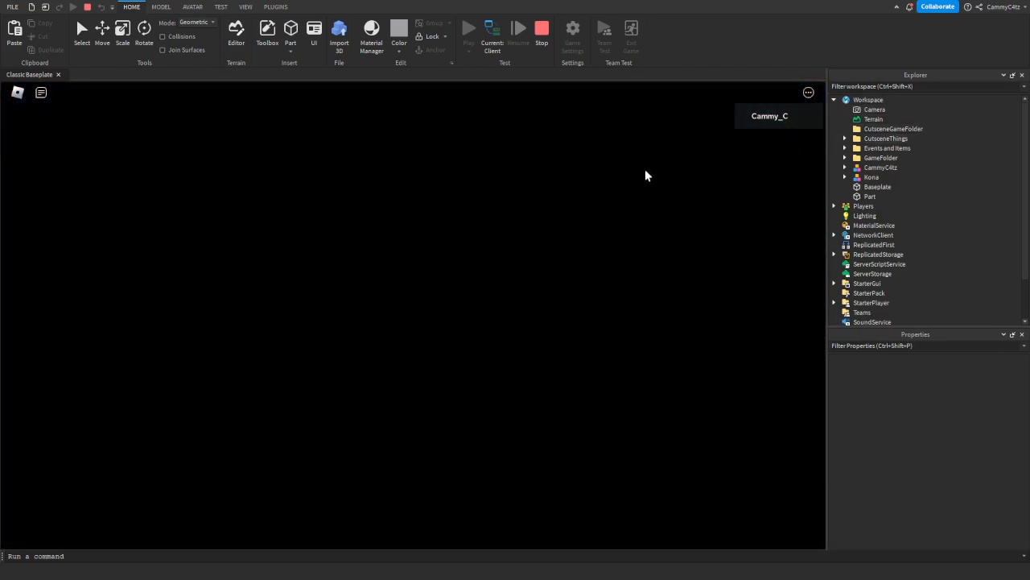
pyautogui.click(470, 29)
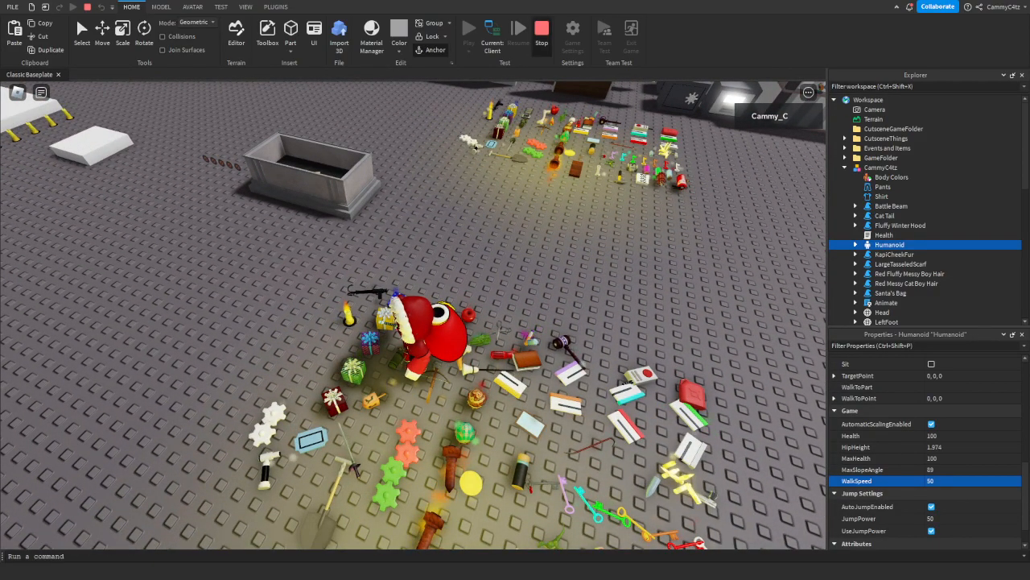
pyautogui.click(469, 30)
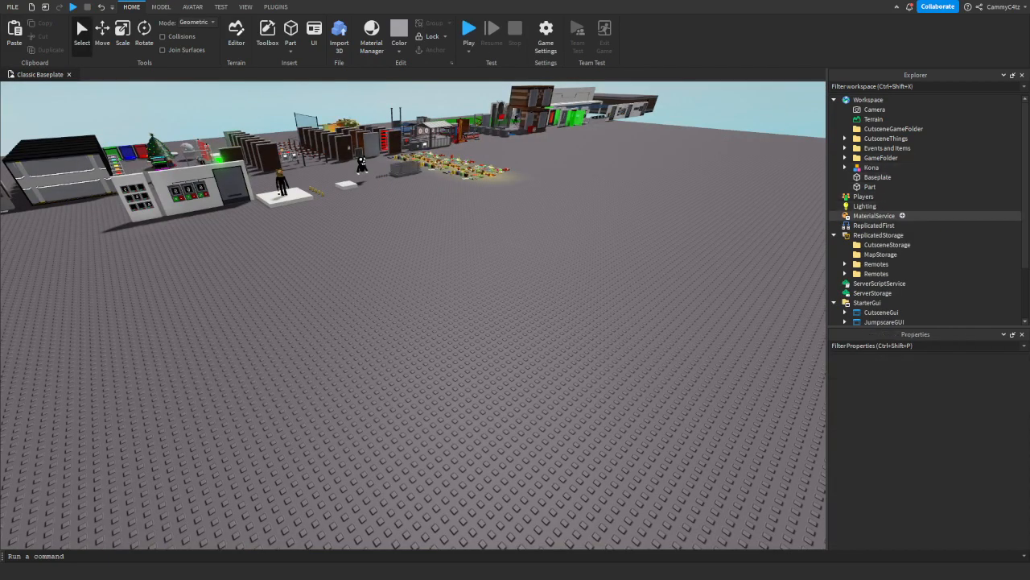
# Ungroup the pack's storage model into ReplicatedStorage, enable ItemSwitching, and start a play test.
pyautogui.click(846, 148)
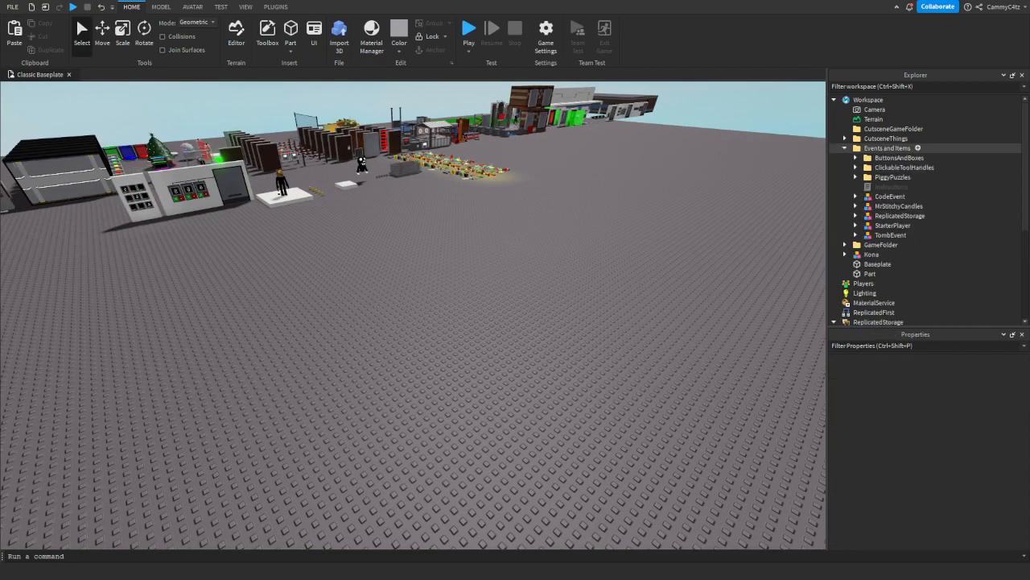
pyautogui.click(899, 205)
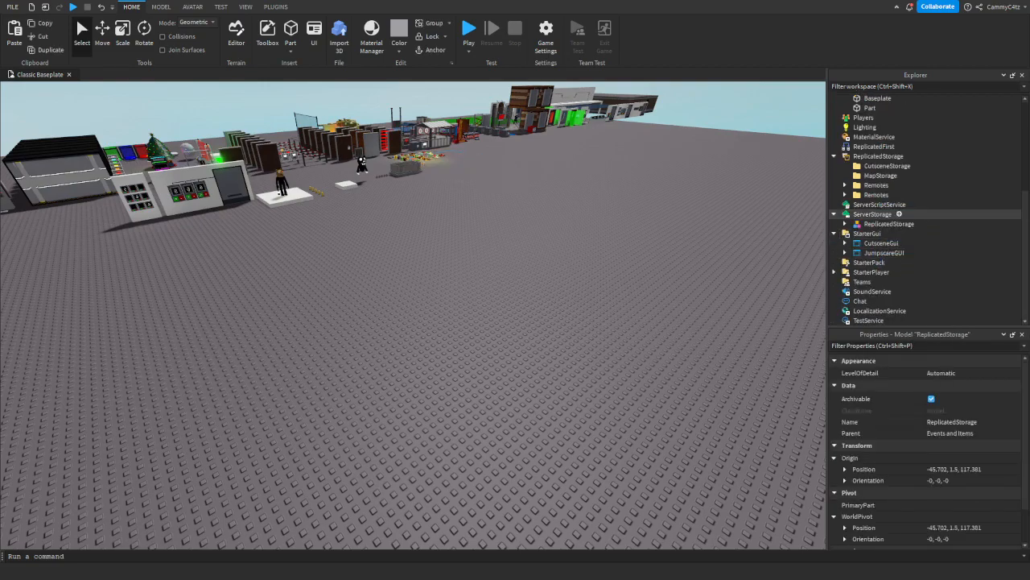
pyautogui.click(888, 203)
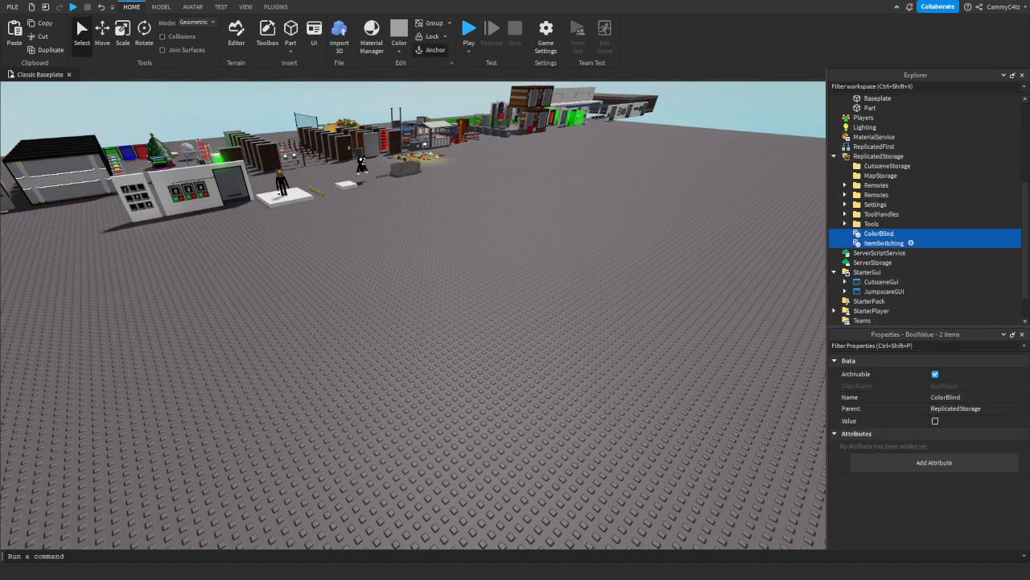
pyautogui.click(884, 242)
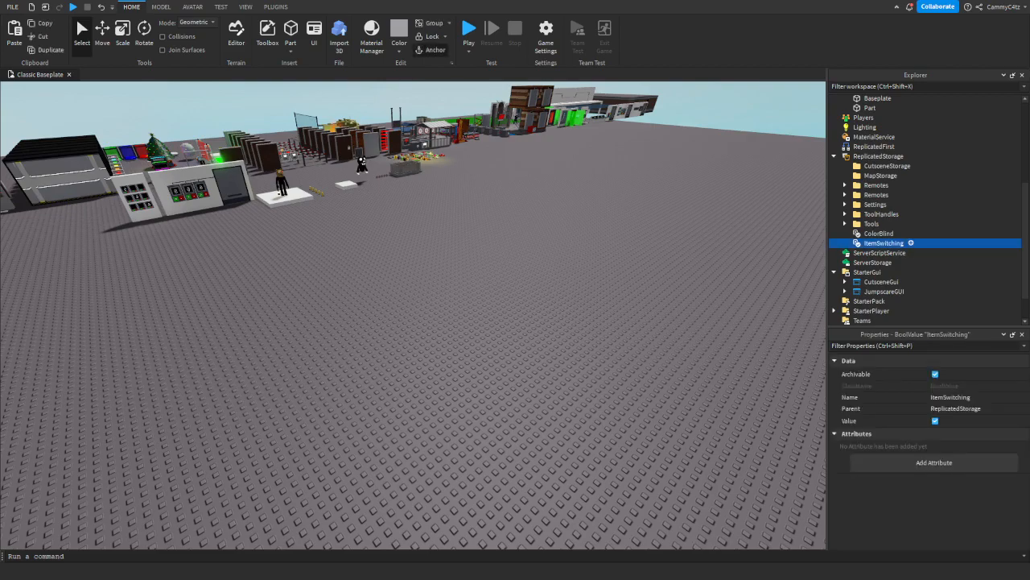
pyautogui.click(469, 29)
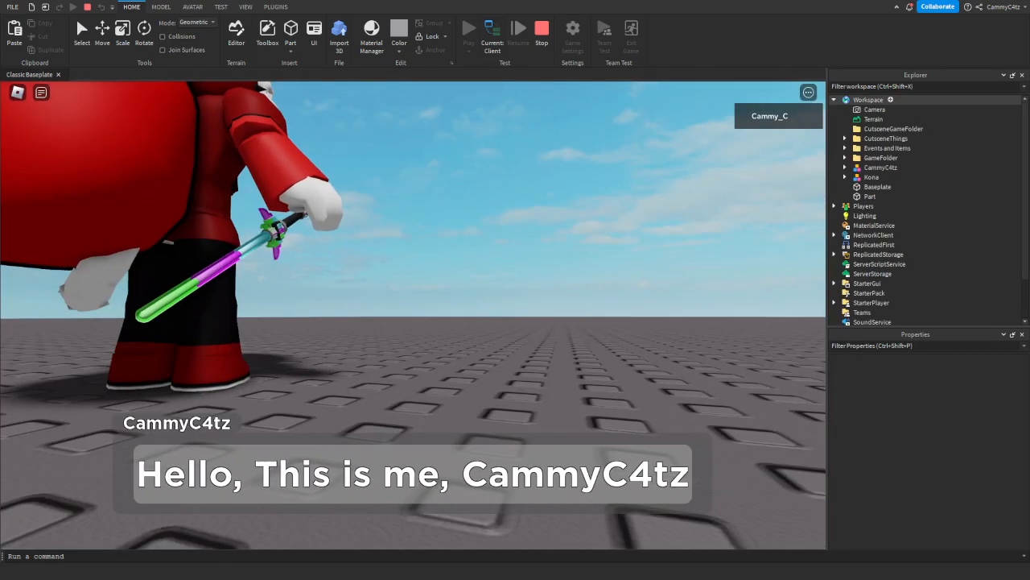
# Expand CammyC4tz and select its Humanoid, showing WalkSpeed and JumpPower at 0.
pyautogui.click(845, 167)
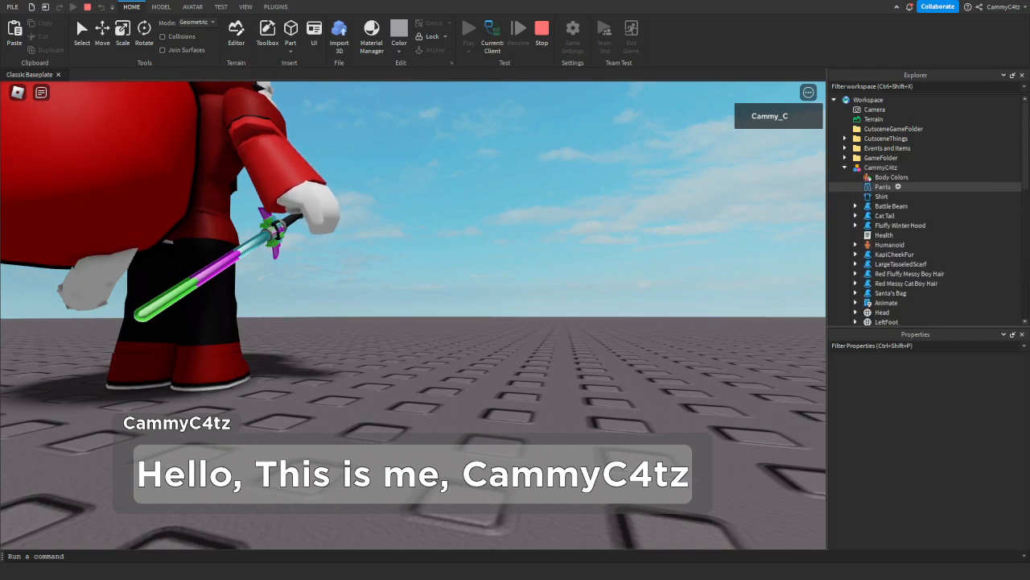
pyautogui.click(890, 216)
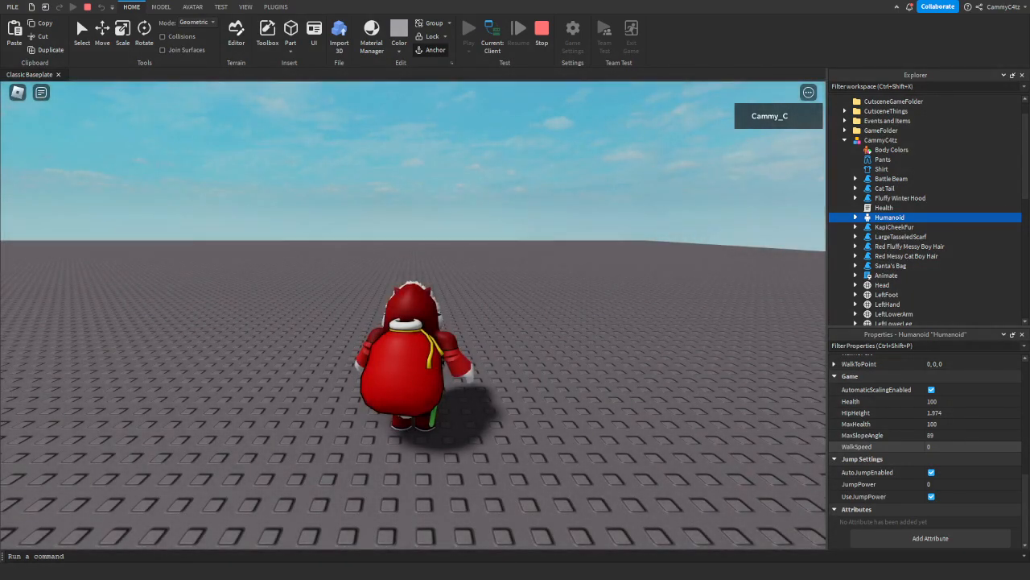
# Stop the running play test to return to edit mode.
pyautogui.click(970, 446)
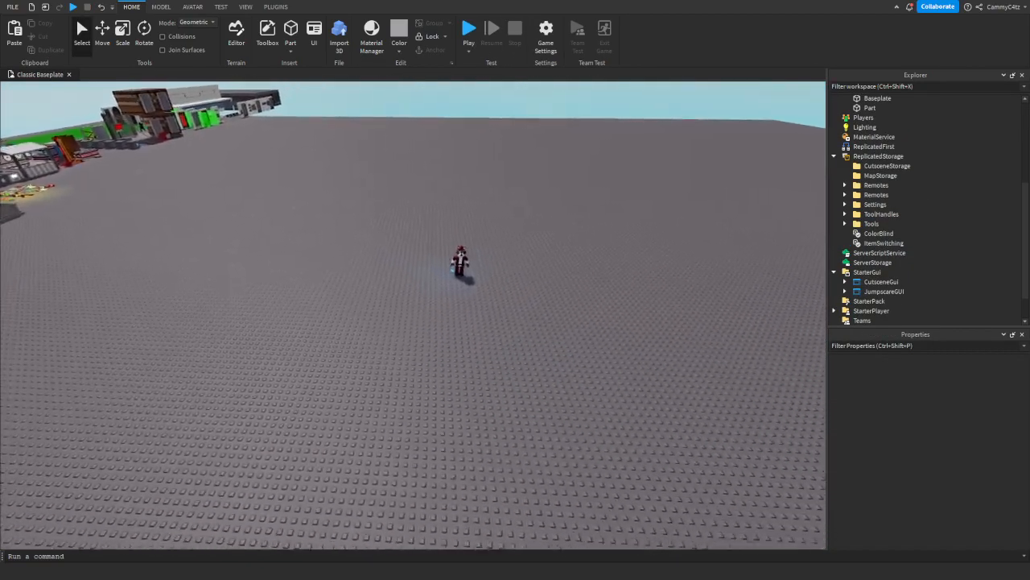
# Inspect both Remotes folders and rename the one with Jumpscare to JumpscareRemotes.
pyautogui.click(876, 194)
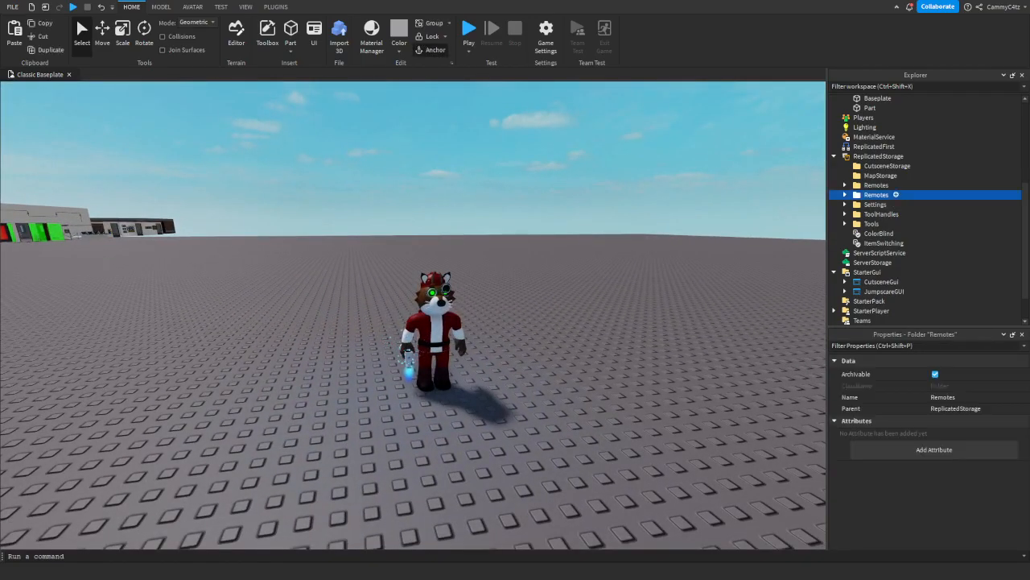
pyautogui.click(843, 194)
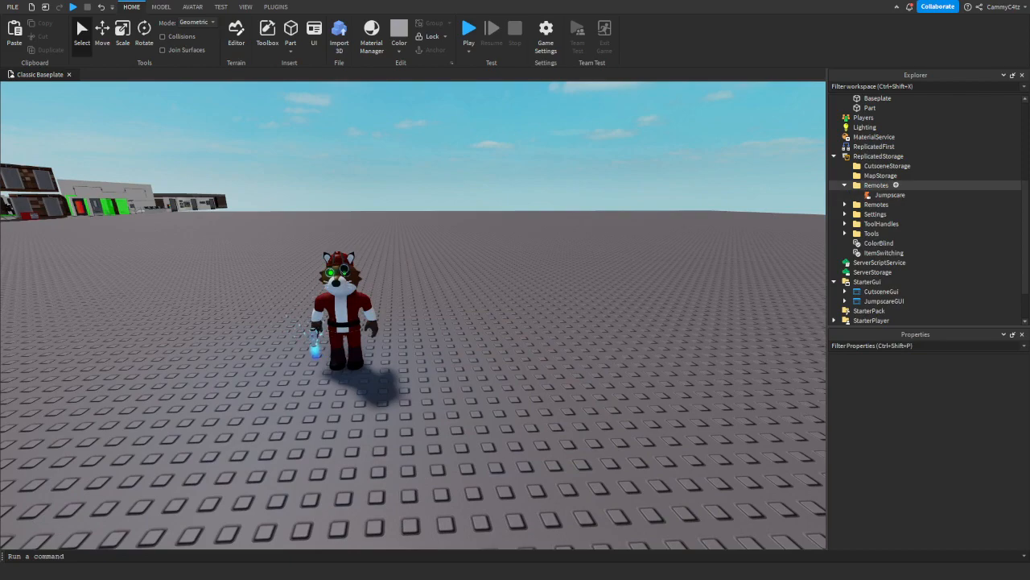
pyautogui.click(844, 204)
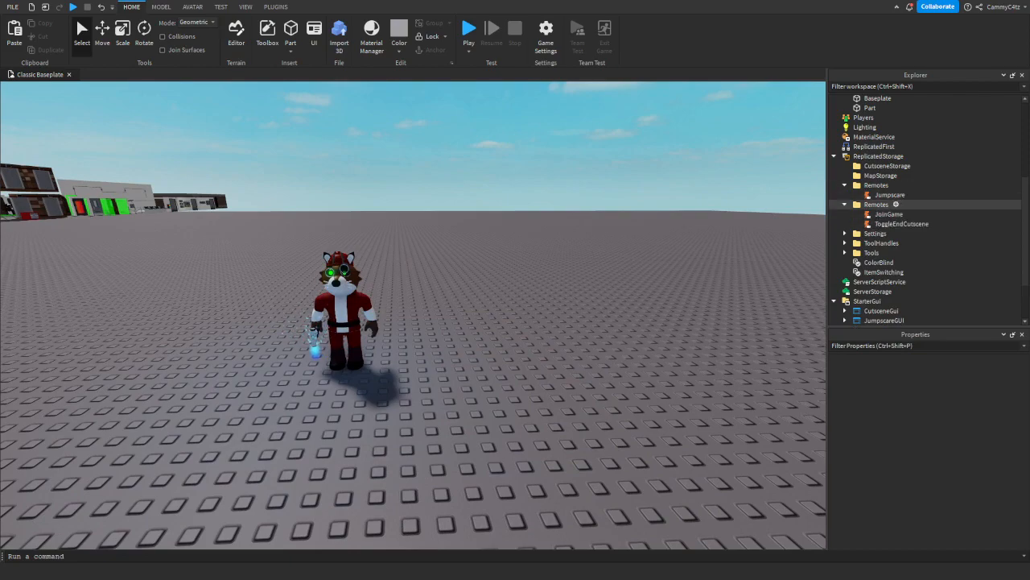
pyautogui.click(876, 204)
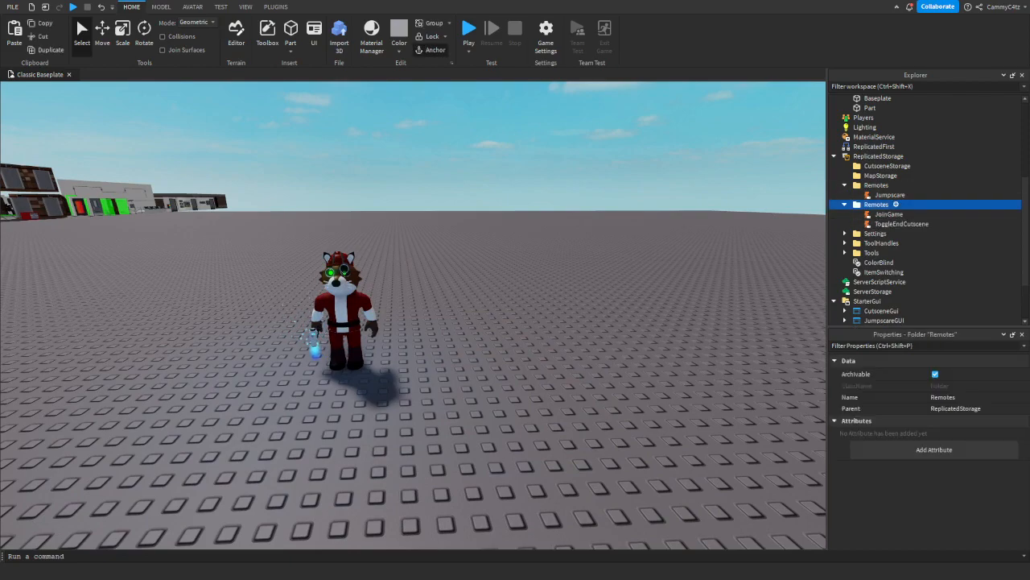
pyautogui.click(844, 204)
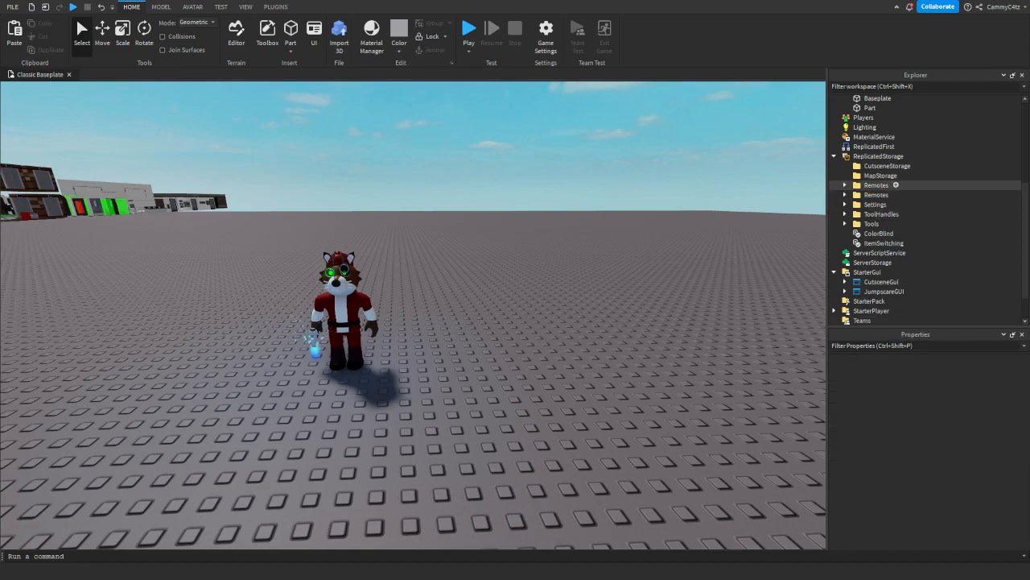
pyautogui.rightClick(876, 184)
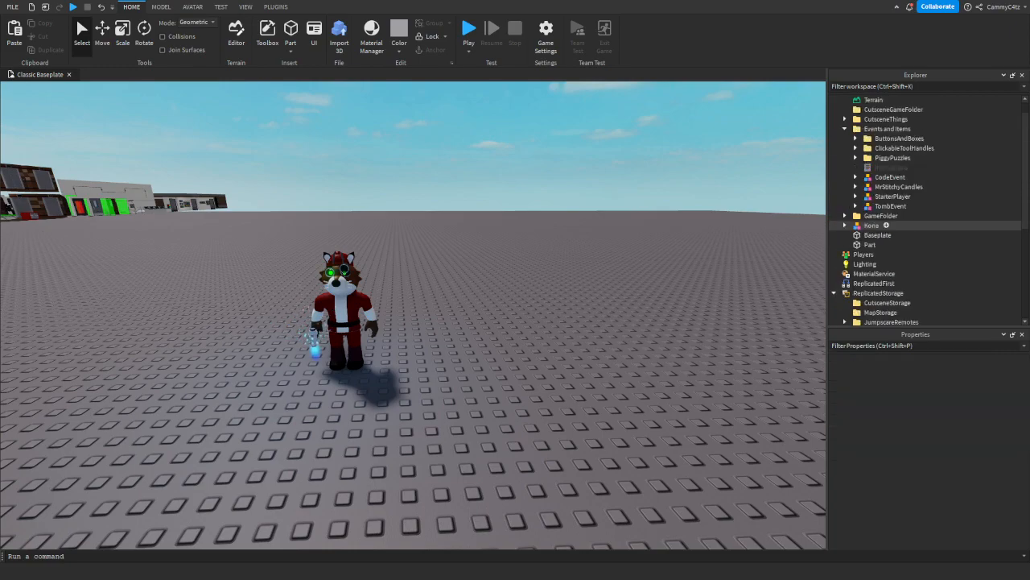
# Expand Kona and open its Script in the editor.
pyautogui.click(844, 225)
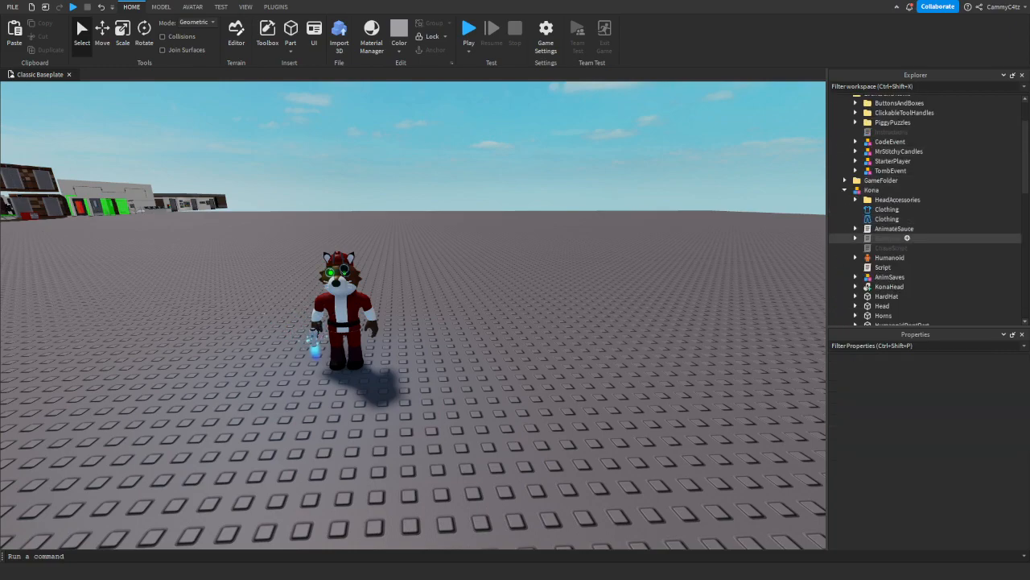
pyautogui.click(883, 266)
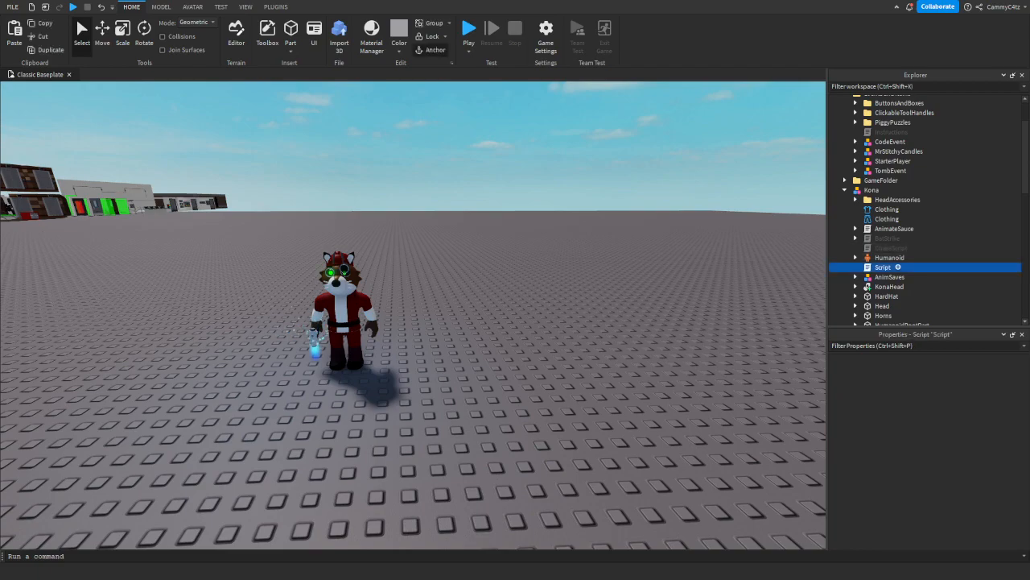
pyautogui.doubleClick(883, 267)
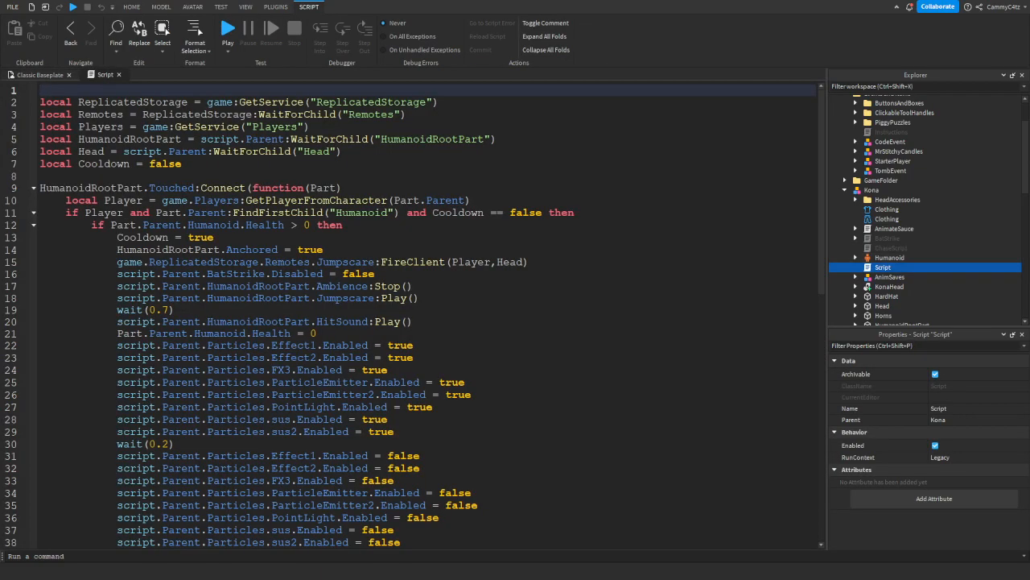
# In Kona's script, replace Remotes with JumpscareRemotes in the variable name and waited-for folder name.
pyautogui.doubleClick(99, 114)
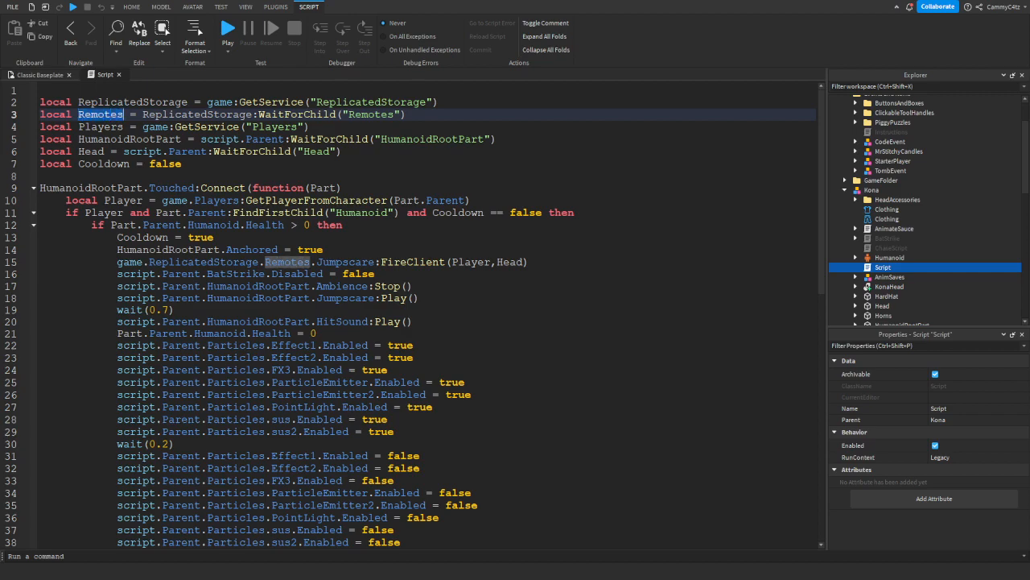
pyautogui.write('Jumpscare')
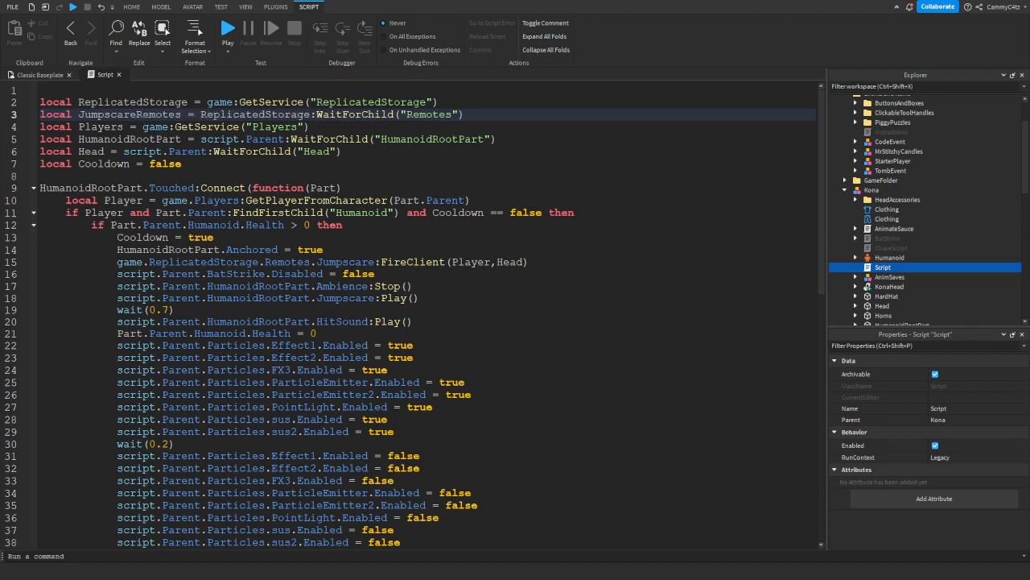
pyautogui.doubleClick(428, 113)
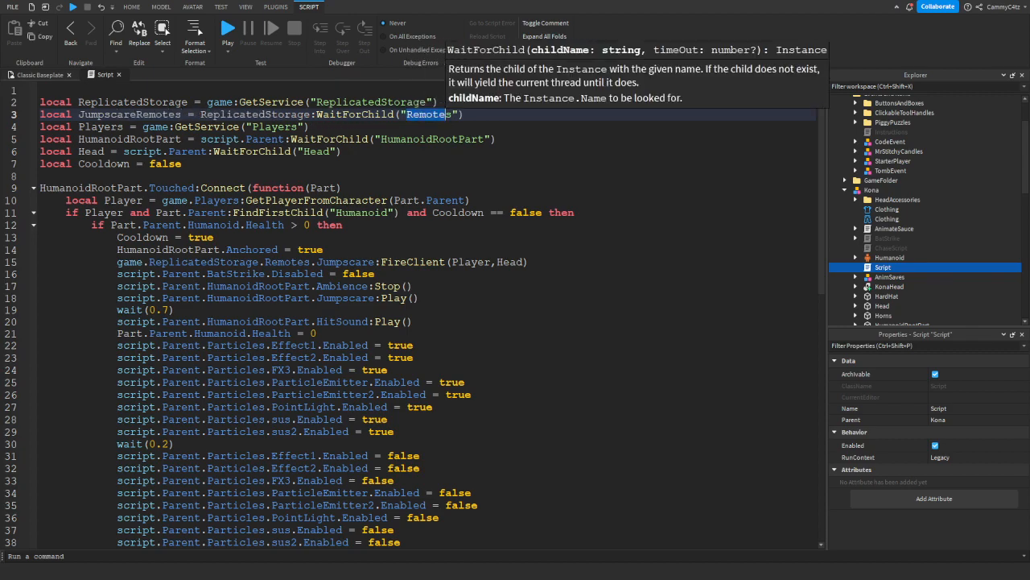
pyautogui.write('JUmp')
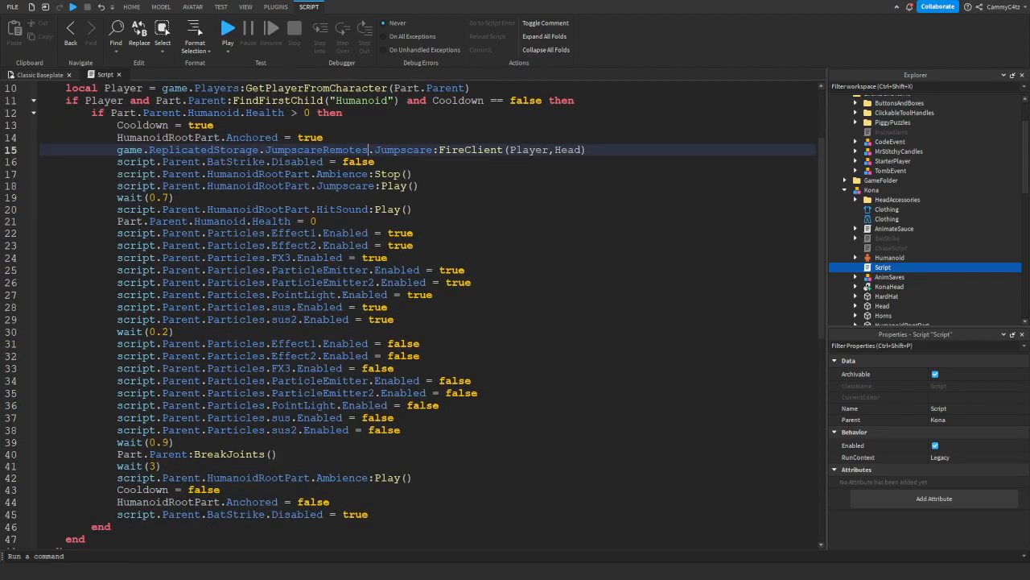
pyautogui.click(132, 6)
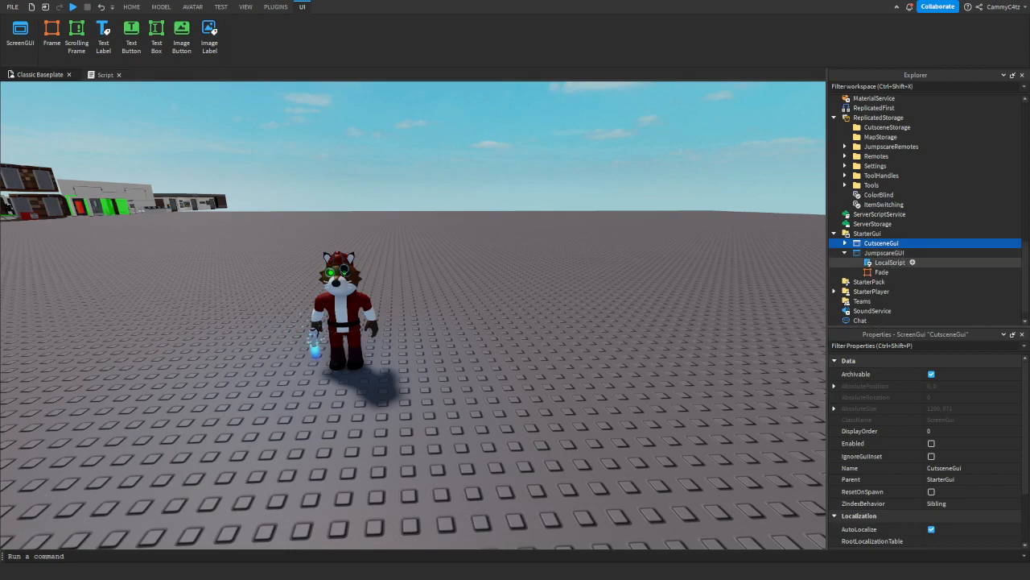
# Change Remotes to JumpscareRemotes on lines 2 and 9 of the JumpscareGUI LocalScript.
pyautogui.doubleClick(890, 262)
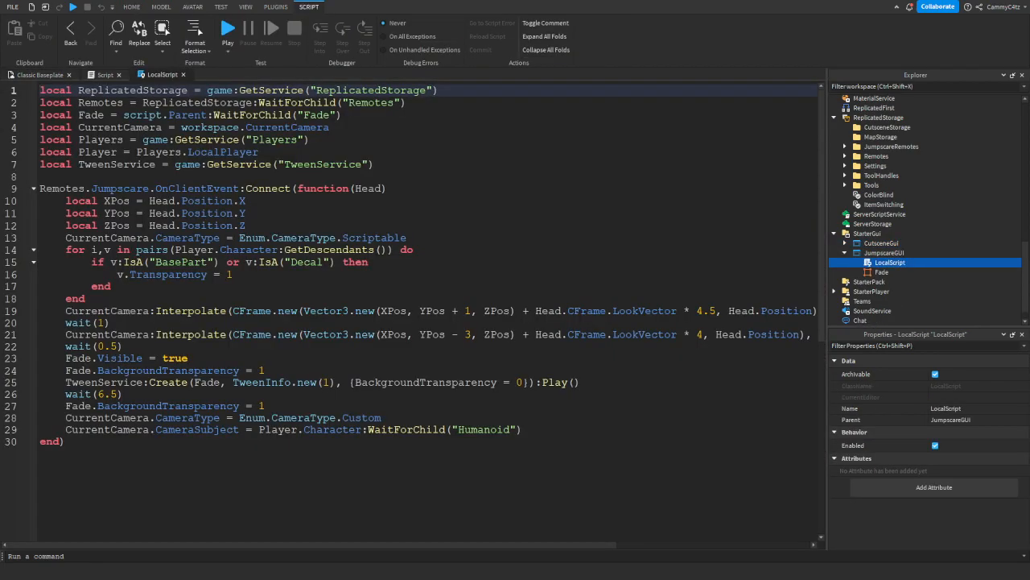
pyautogui.doubleClick(99, 102)
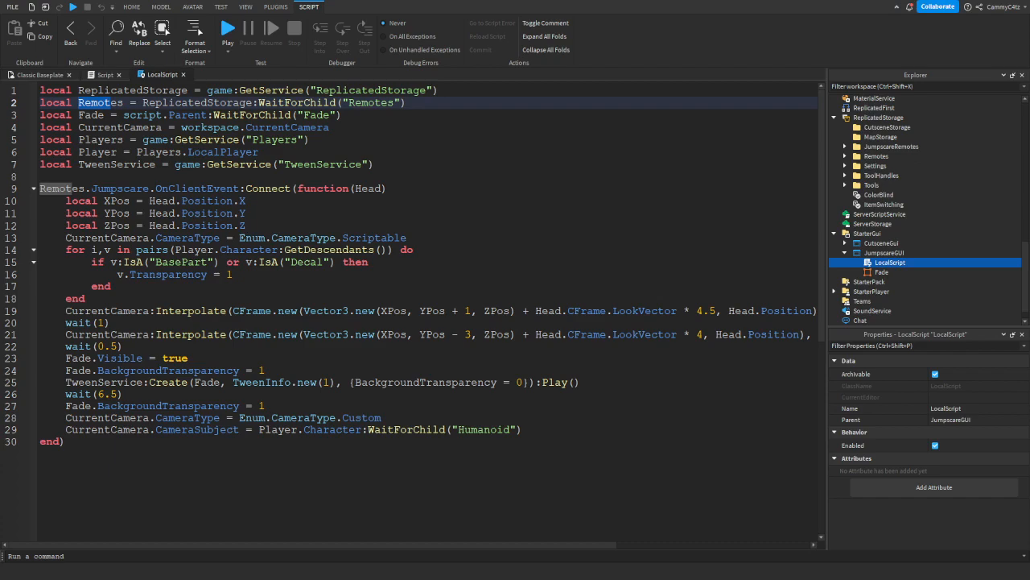
pyautogui.write('J')
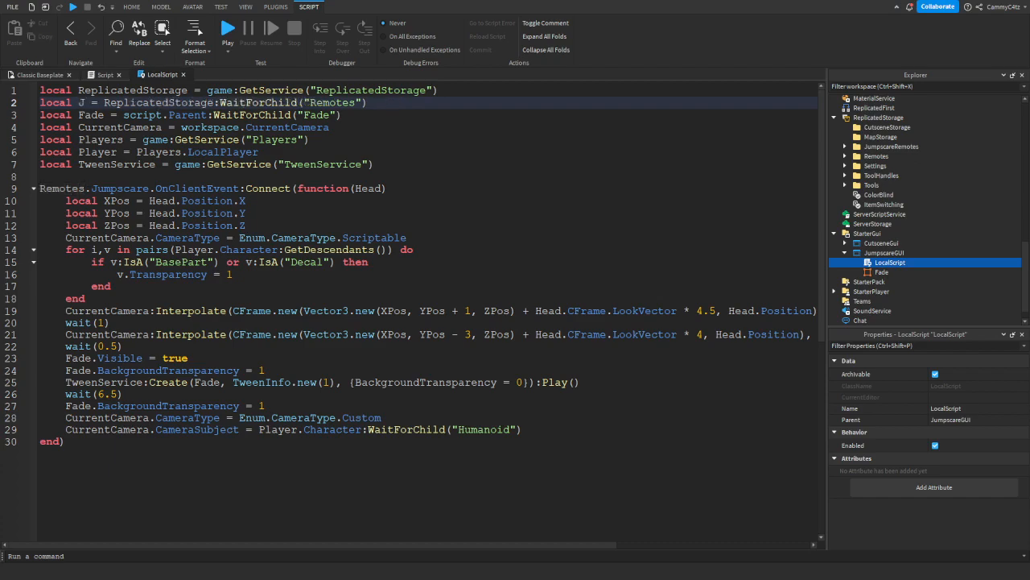
pyautogui.write('umpscareRemotes')
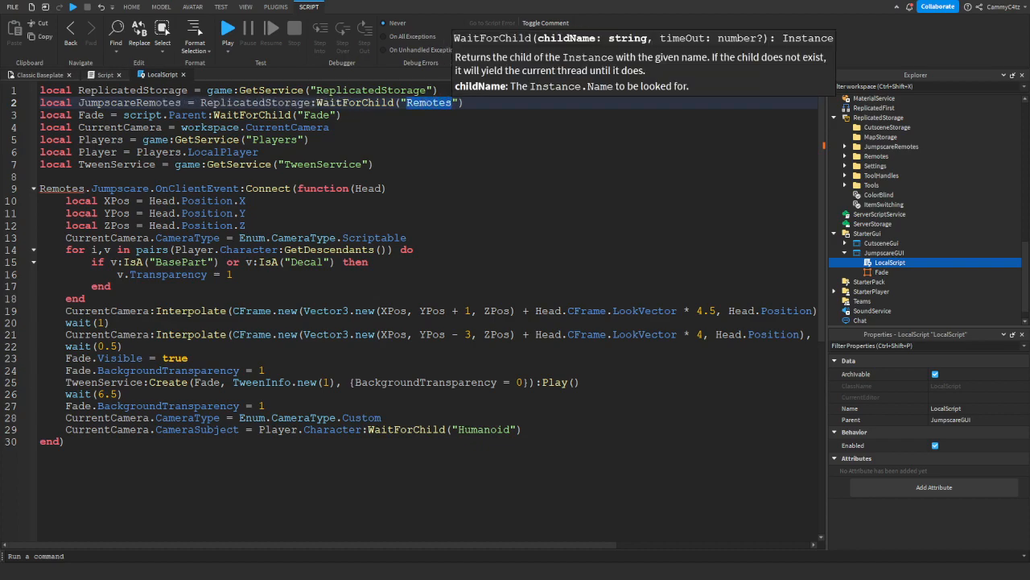
pyautogui.write('JumpscareRemotes')
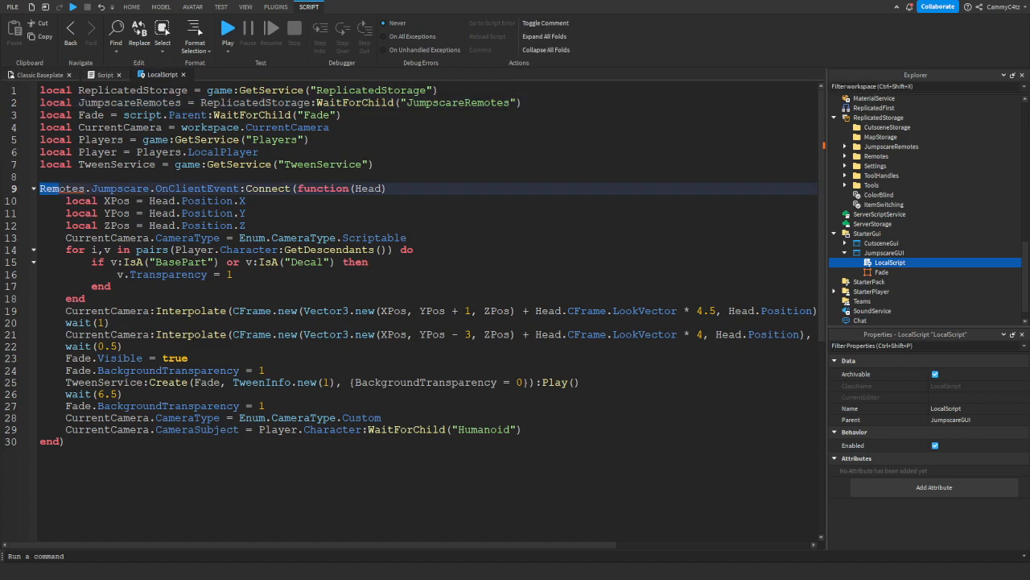
pyautogui.write('Jumpscare')
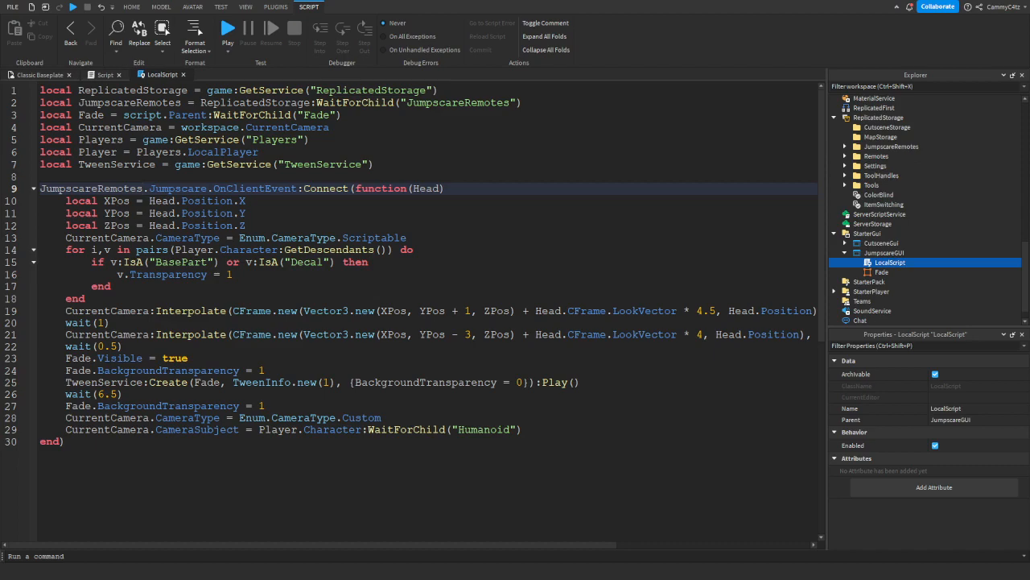
pyautogui.click(132, 6)
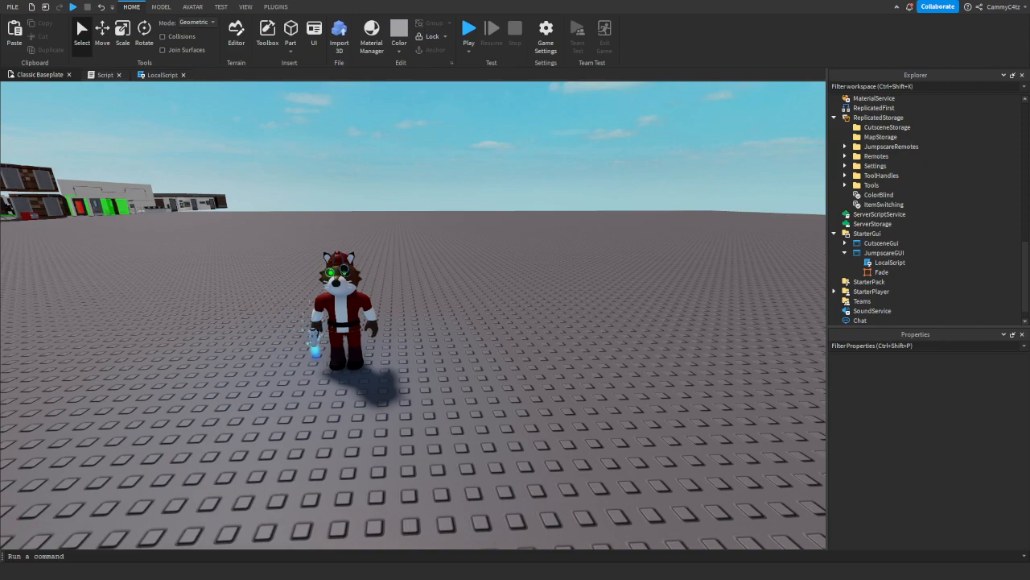
pyautogui.click(469, 28)
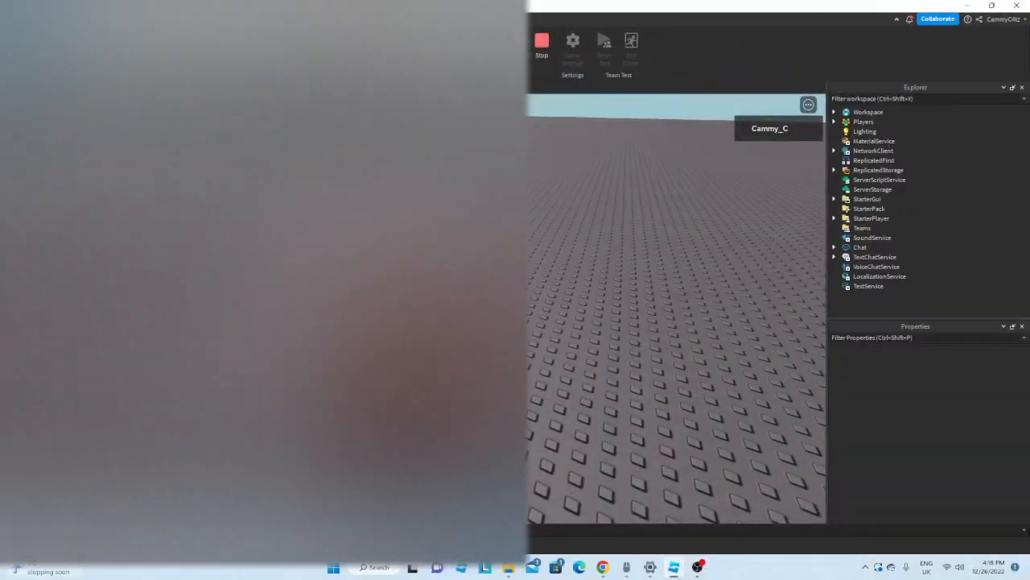
pyautogui.click(542, 41)
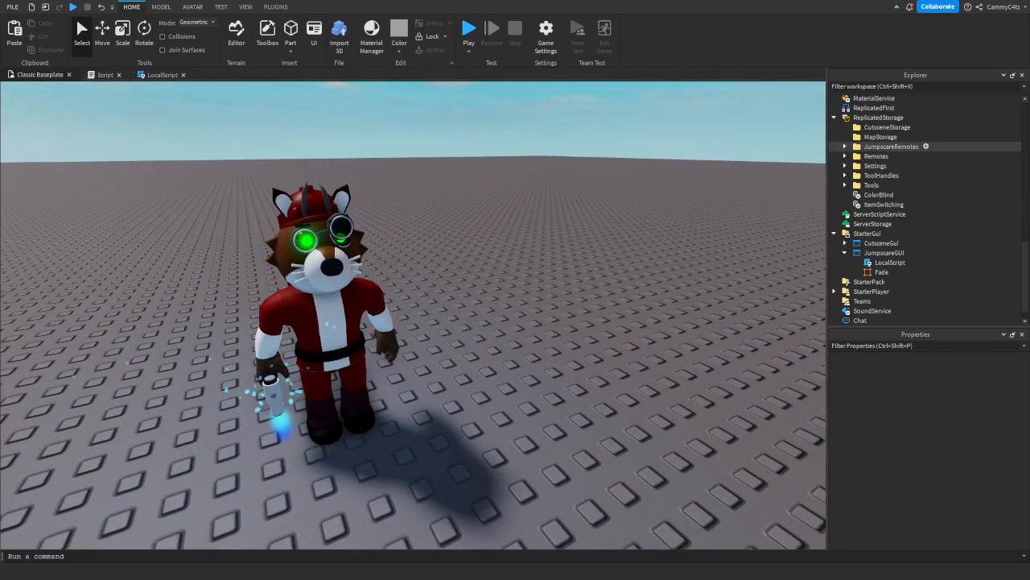
# Review Kona's script firing Jumpscare from JumpscareRemotes, then select the JumpscareGUI LocalScript.
pyautogui.click(892, 146)
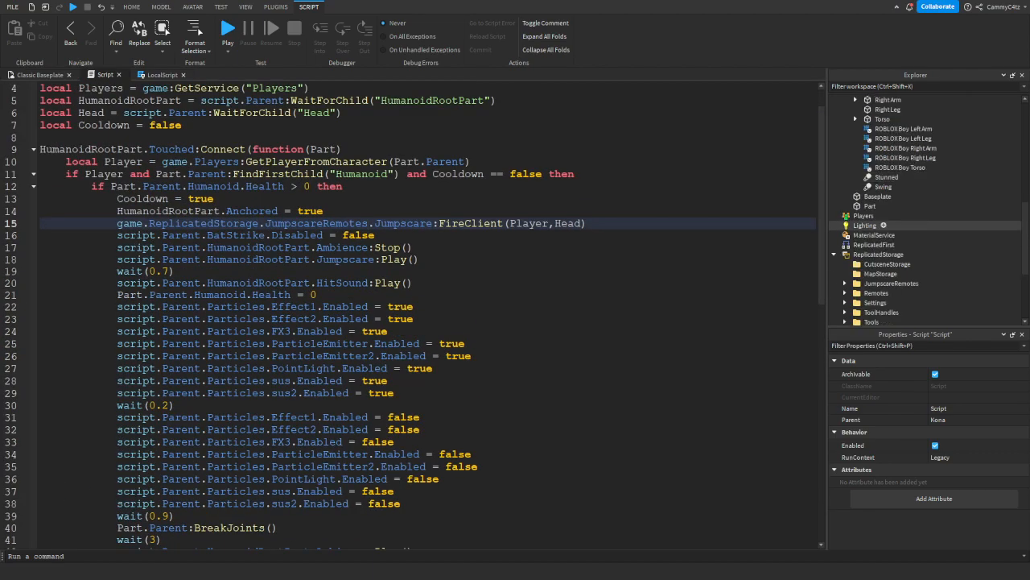
pyautogui.click(889, 261)
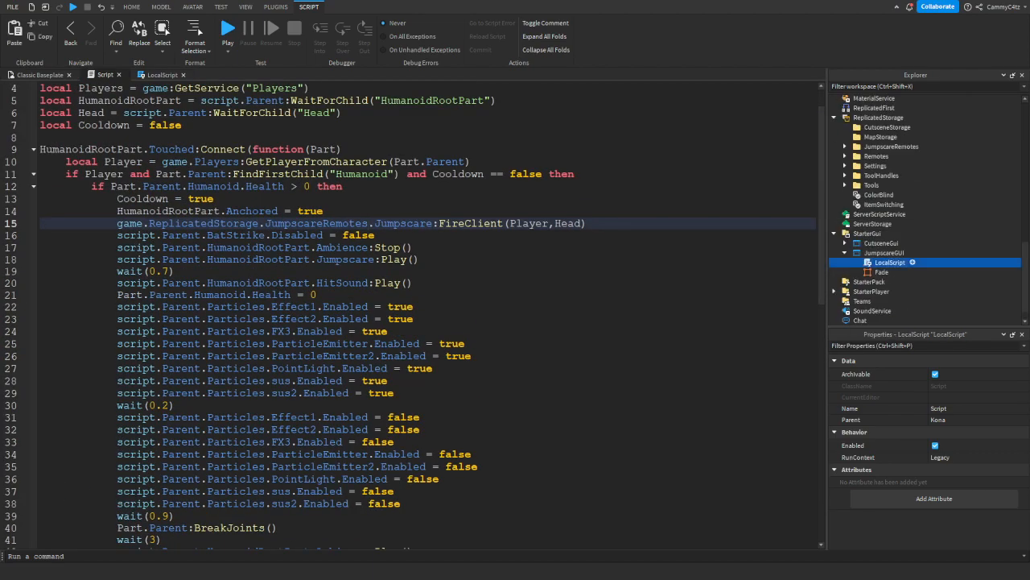